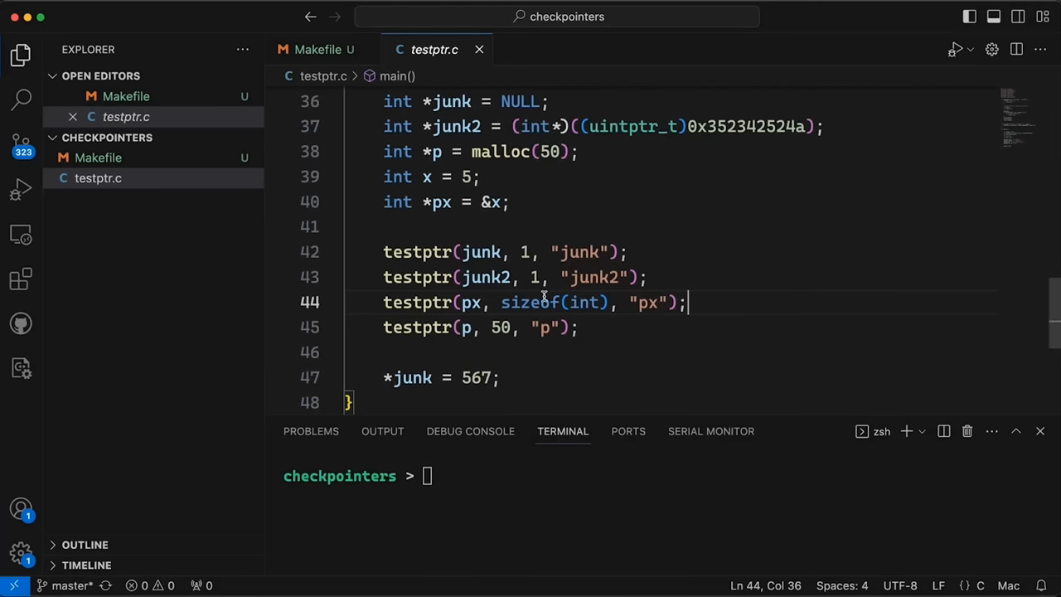
# - Review the testptr call on line 42 and the pipe-based ismapped code in testptr.c
pyautogui.scroll(-3)
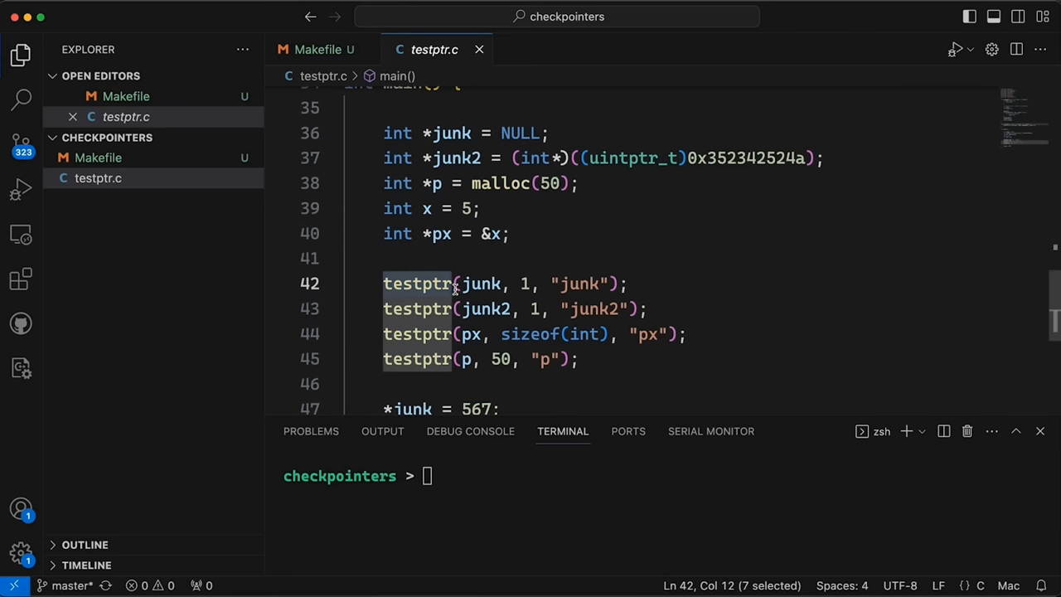
pyautogui.doubleClick(482, 284)
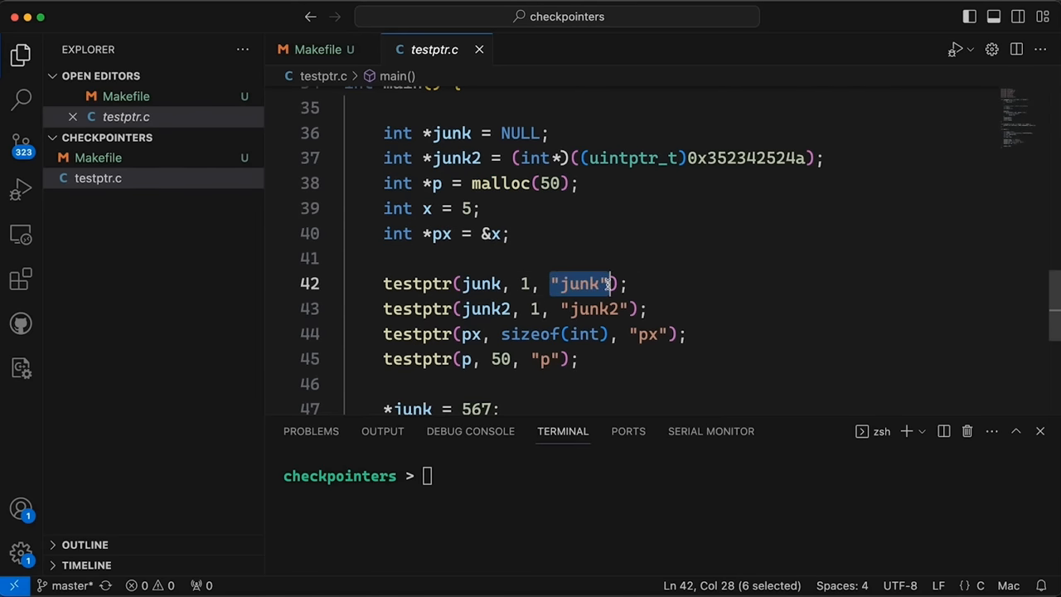
pyautogui.moveTo(580, 284)
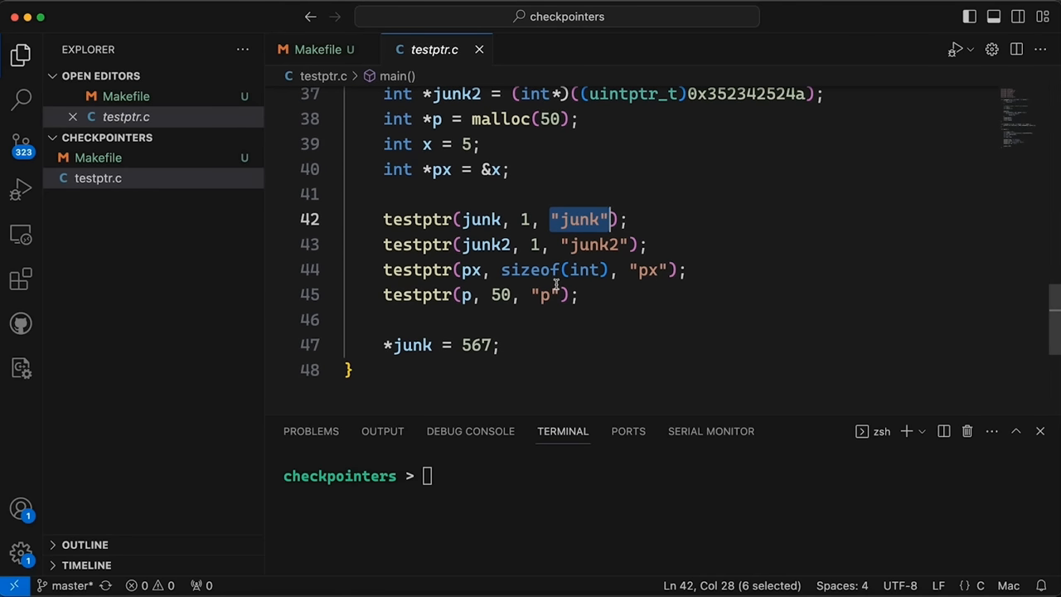
pyautogui.moveTo(527, 209)
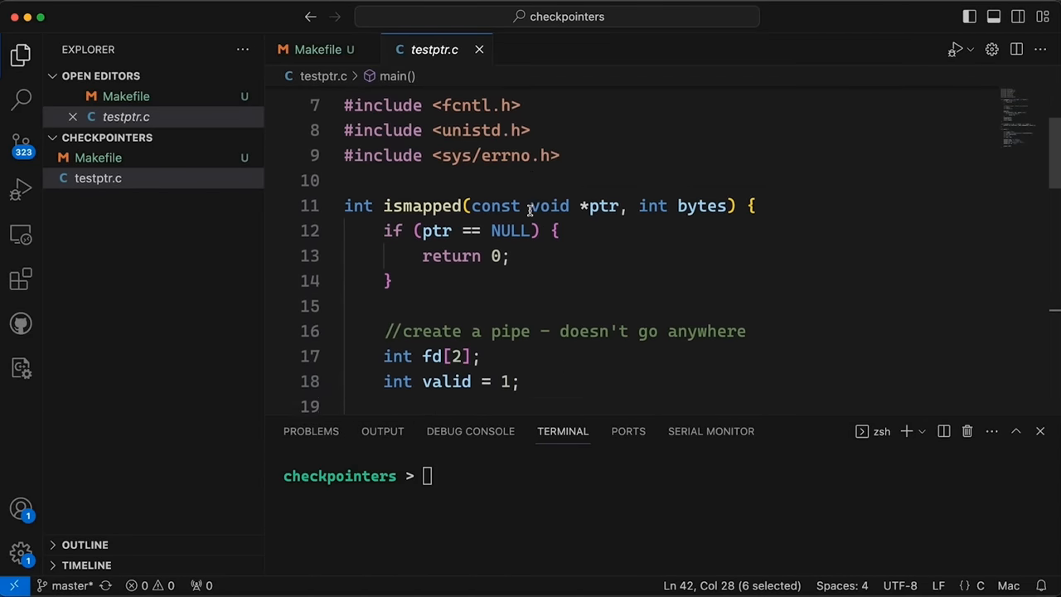
pyautogui.scroll(-3)
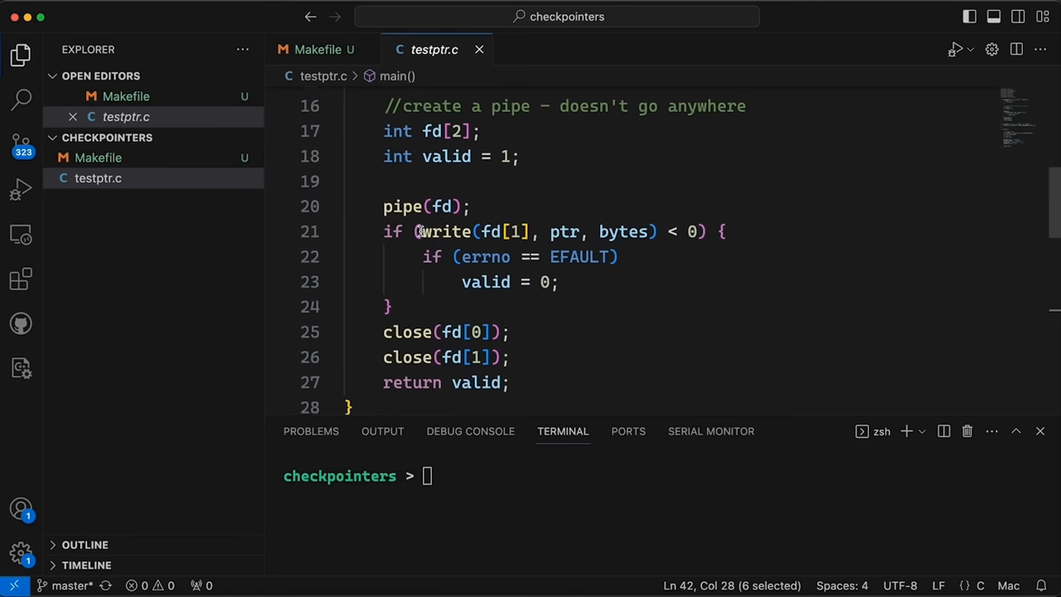
pyautogui.moveTo(534, 323)
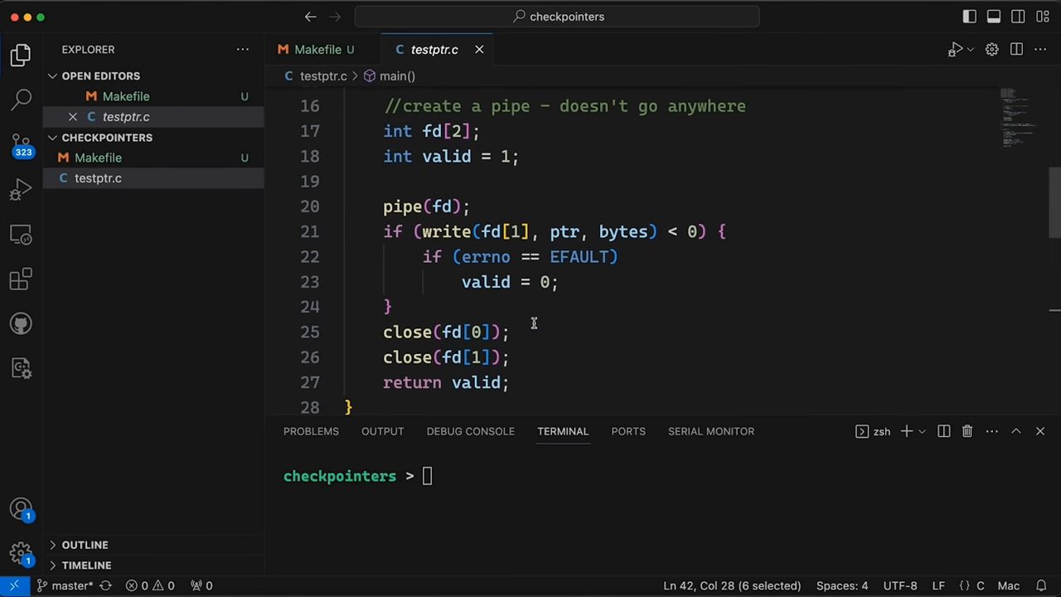
pyautogui.scroll(-3)
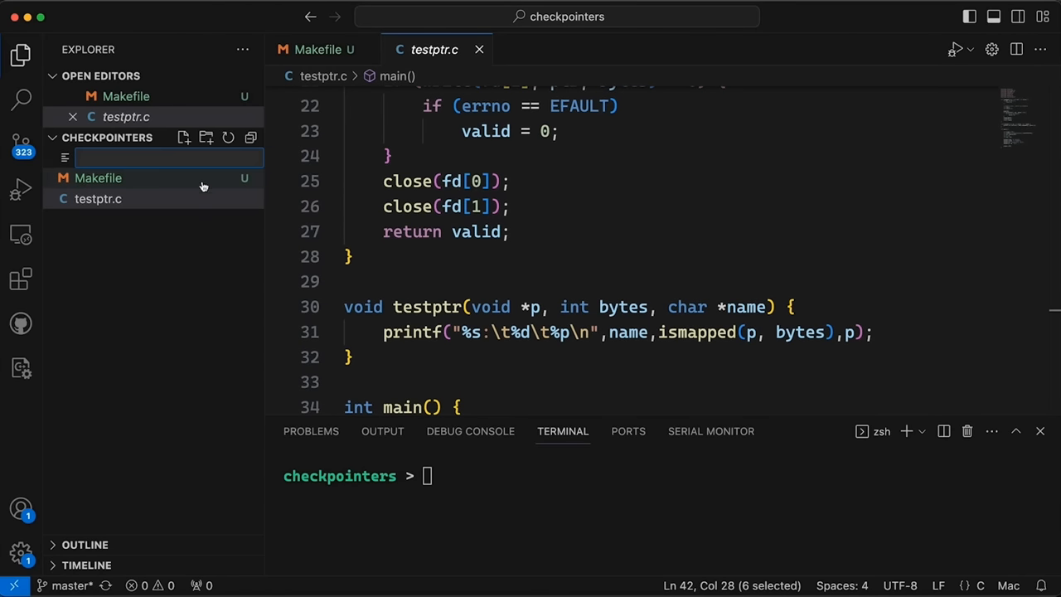
# - Create testptr2.c, fill it with testptr.c's code and empty the ismapped body
pyautogui.write('test')
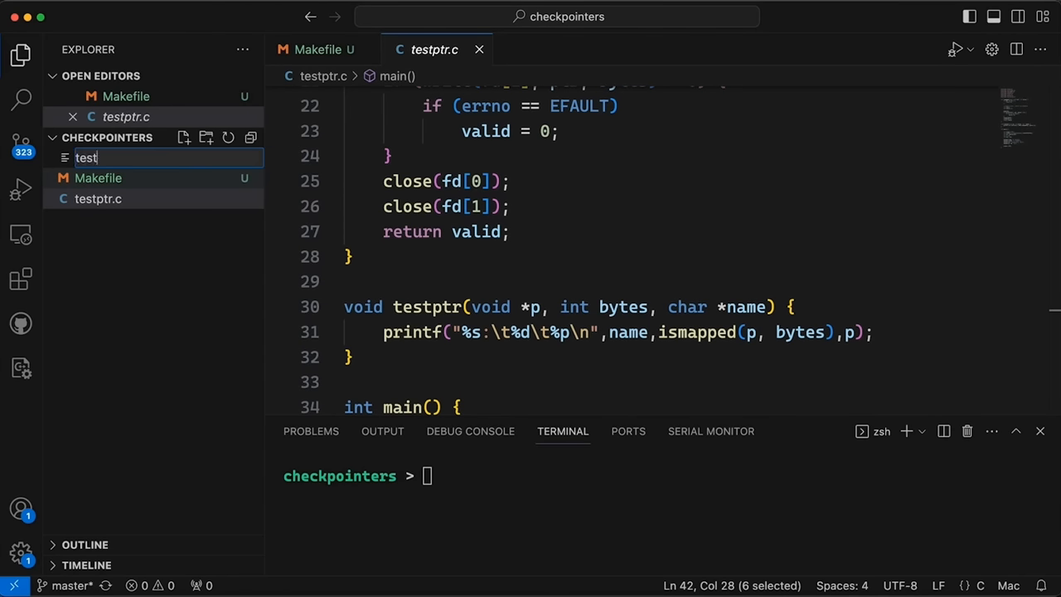
pyautogui.press('Enter')
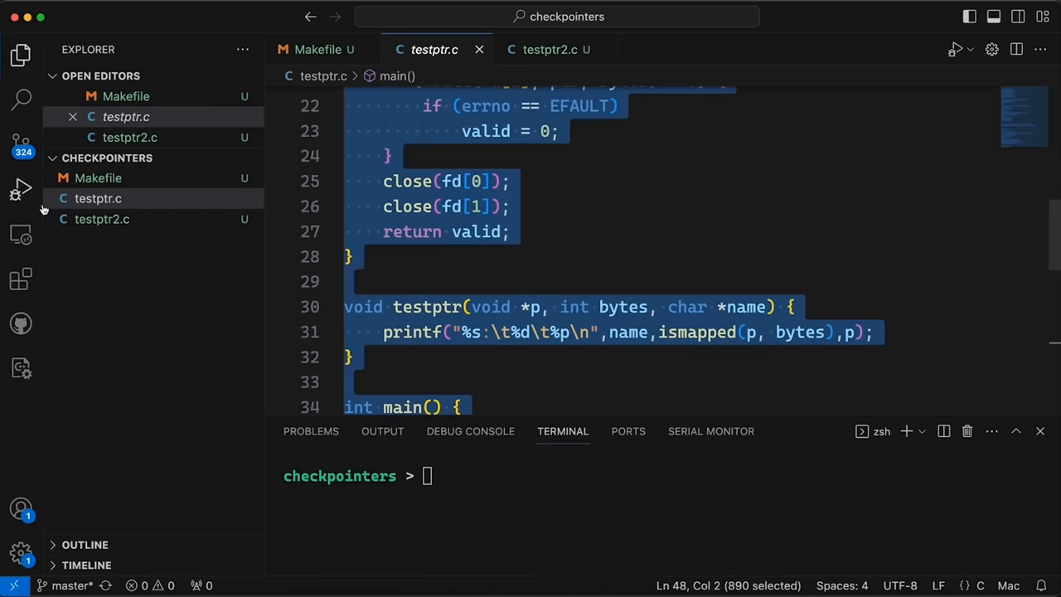
pyautogui.click(545, 50)
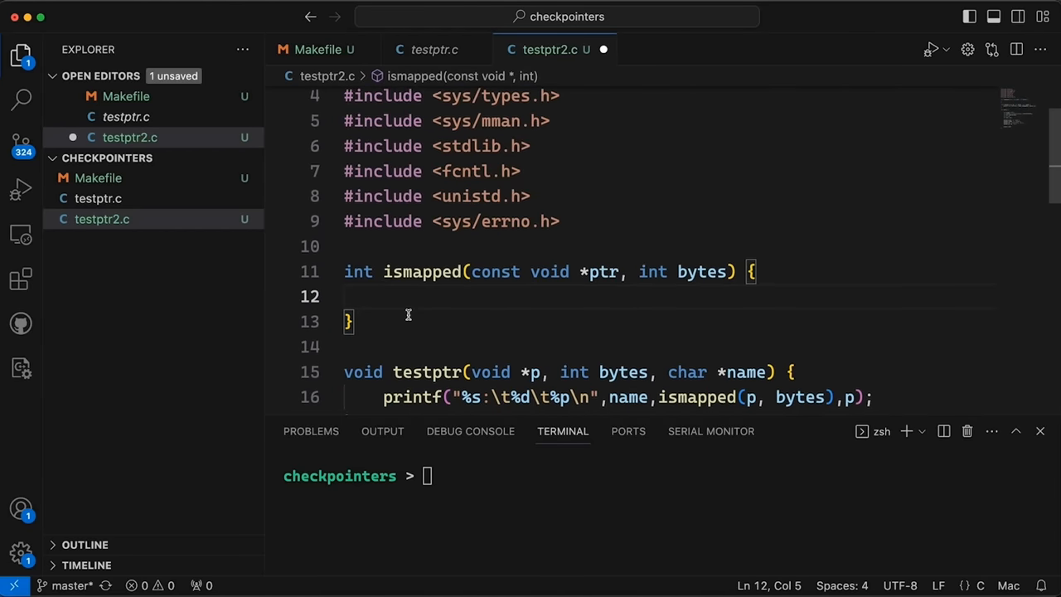
pyautogui.scroll(-3)
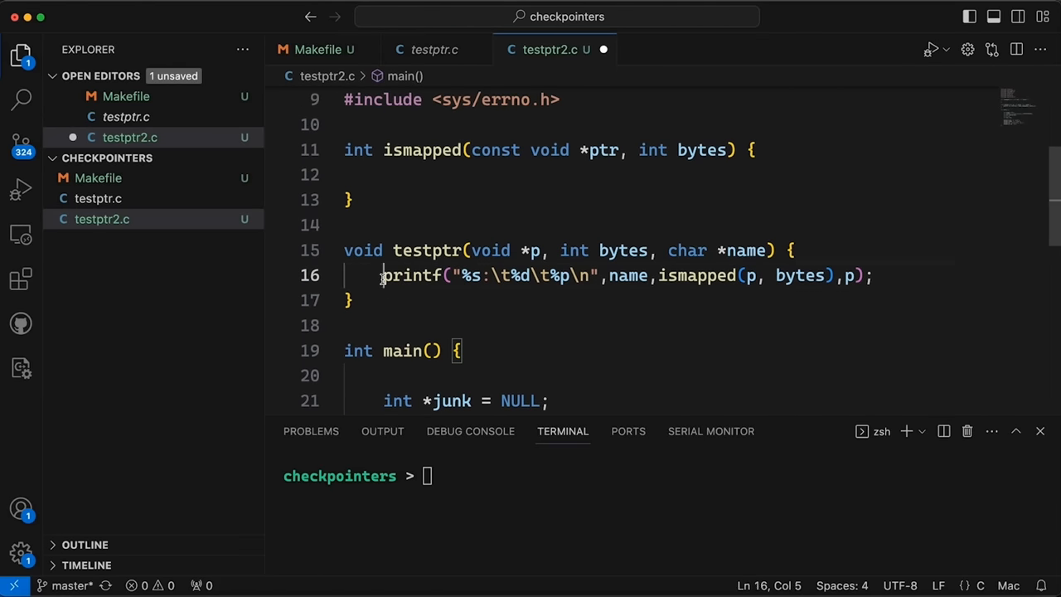
pyautogui.moveTo(381, 275); pyautogui.dragTo(600, 275)
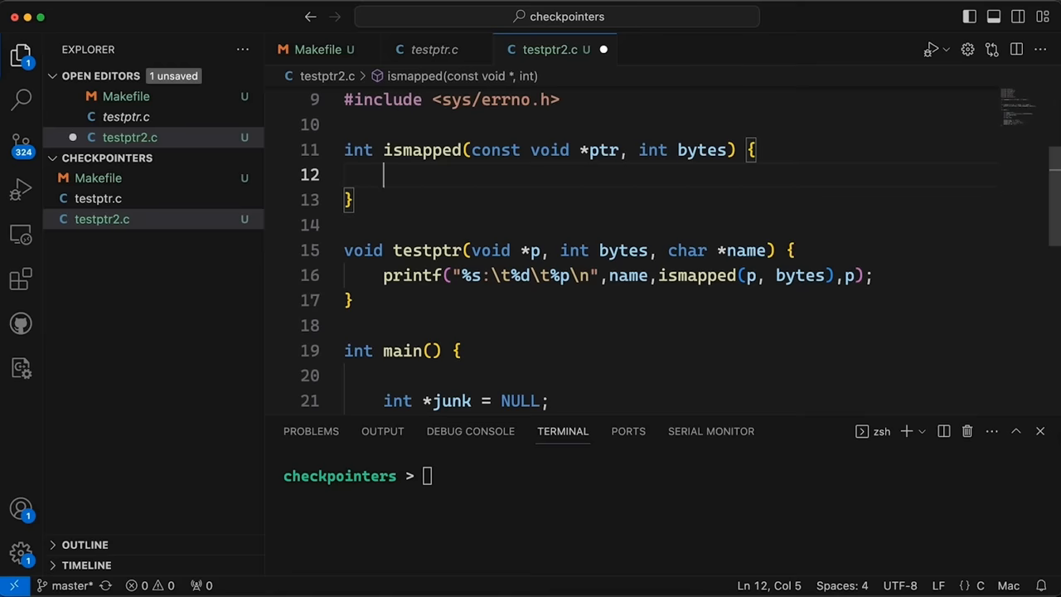
# - Declare pid_t child and assign child = fork(); inside ismapped
pyautogui.write('p')
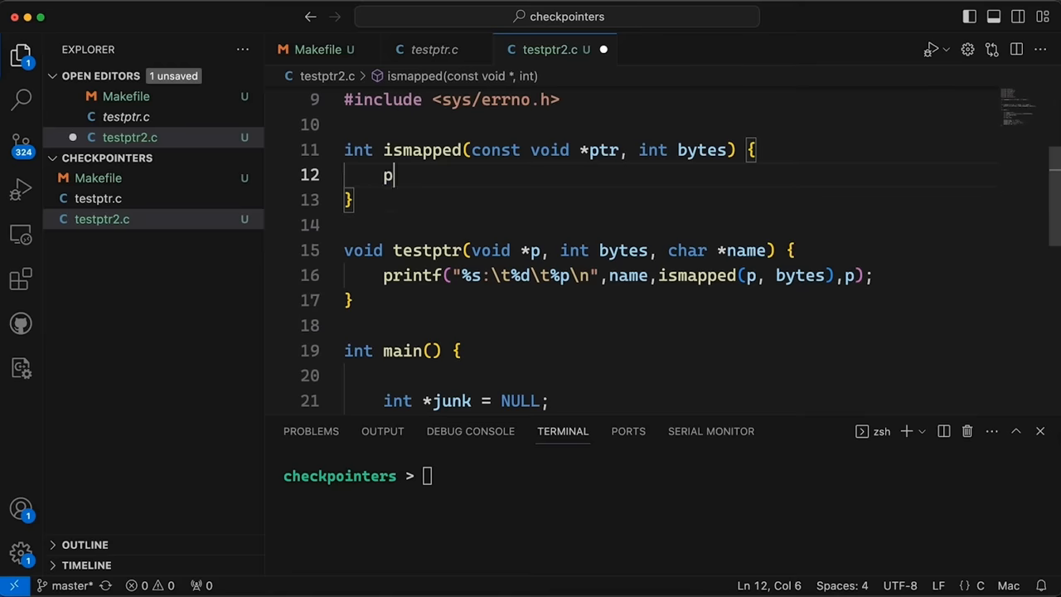
pyautogui.write('id_t')
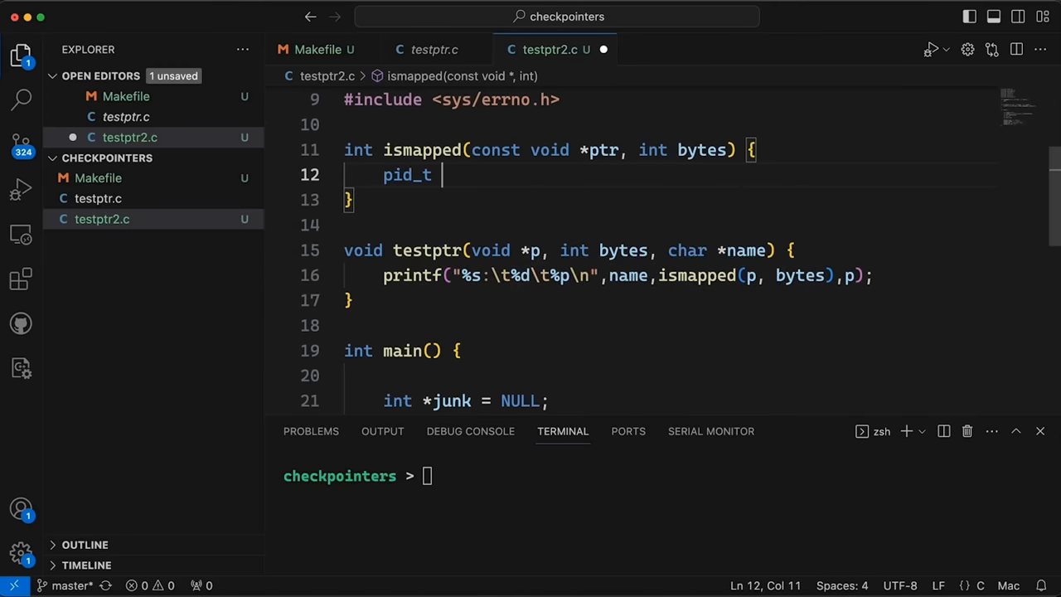
pyautogui.write('child;')
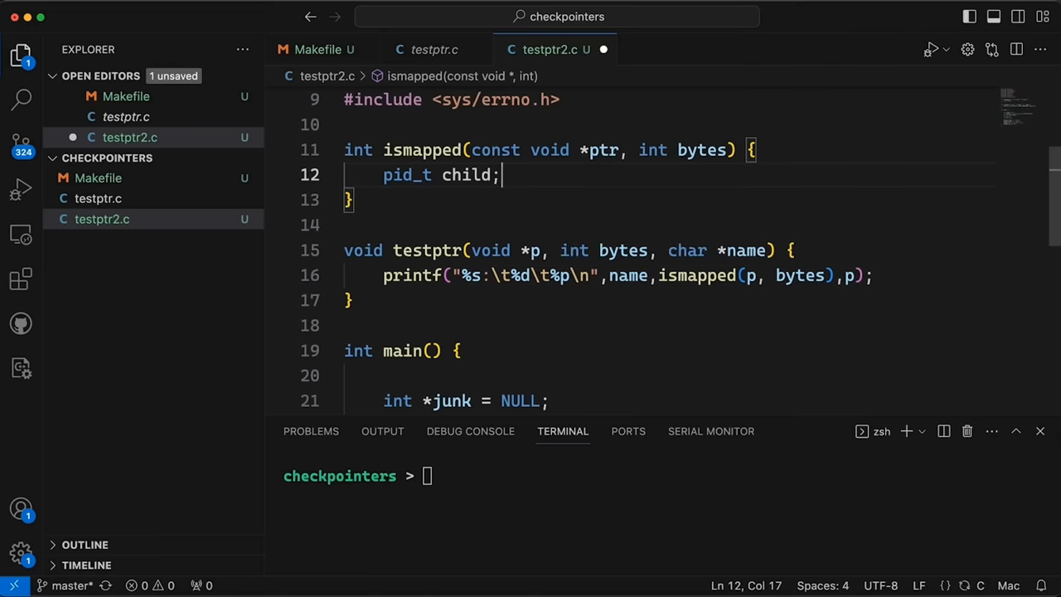
pyautogui.press('Enter')
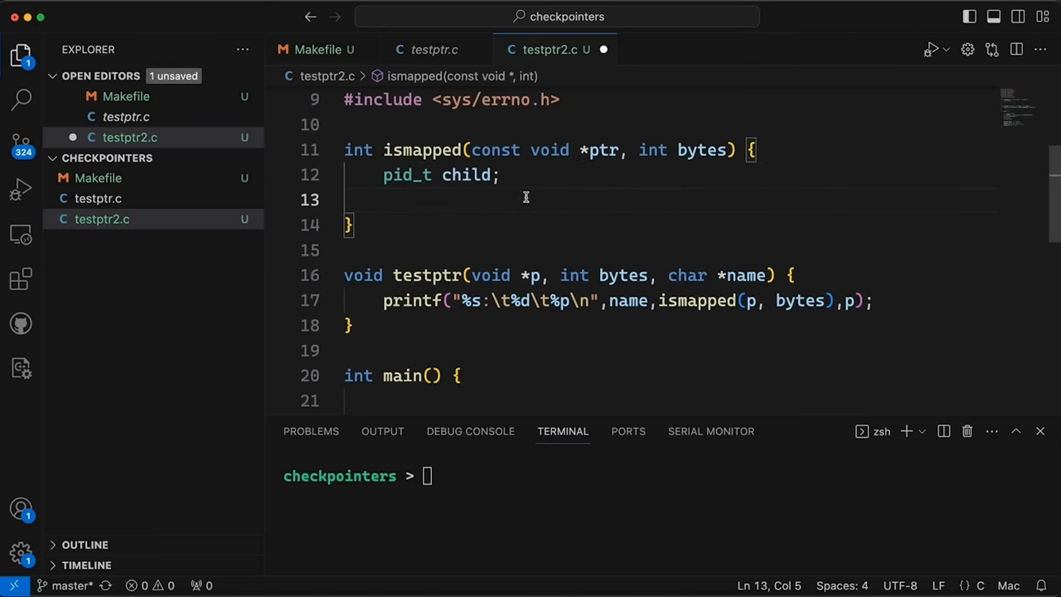
pyautogui.doubleClick(406, 176)
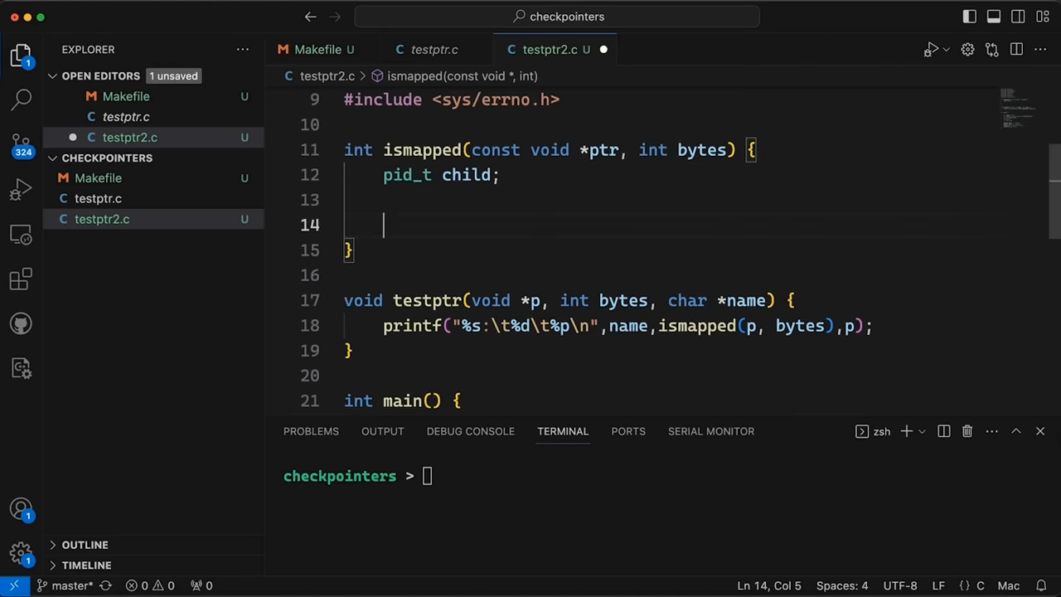
pyautogui.write('child')
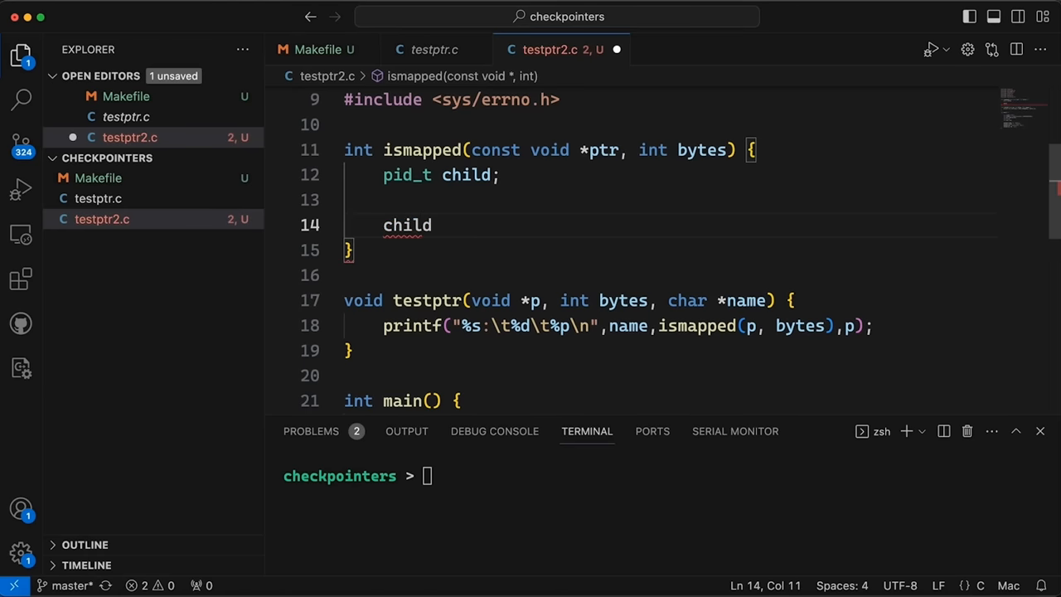
pyautogui.write('= fork();')
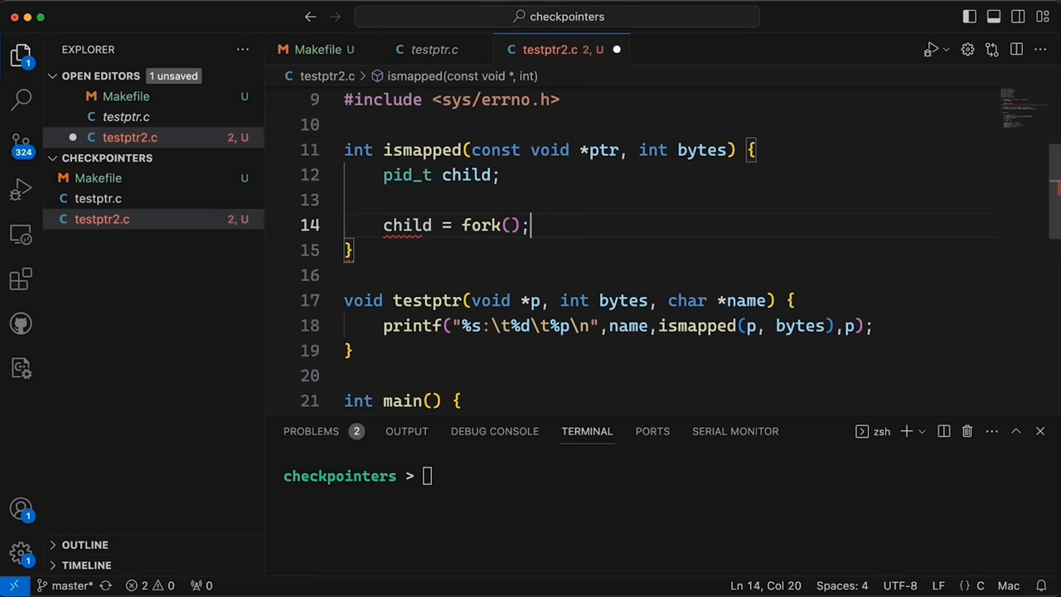
pyautogui.press('enter')
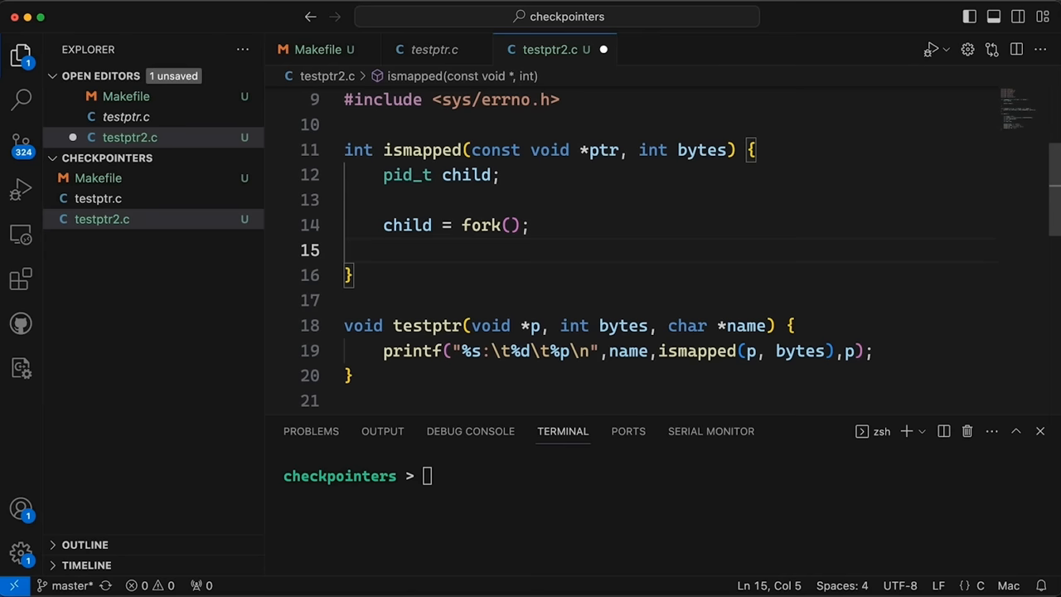
# - Add an empty if (child == 0) { } branch after the fork call
pyautogui.write('if (')
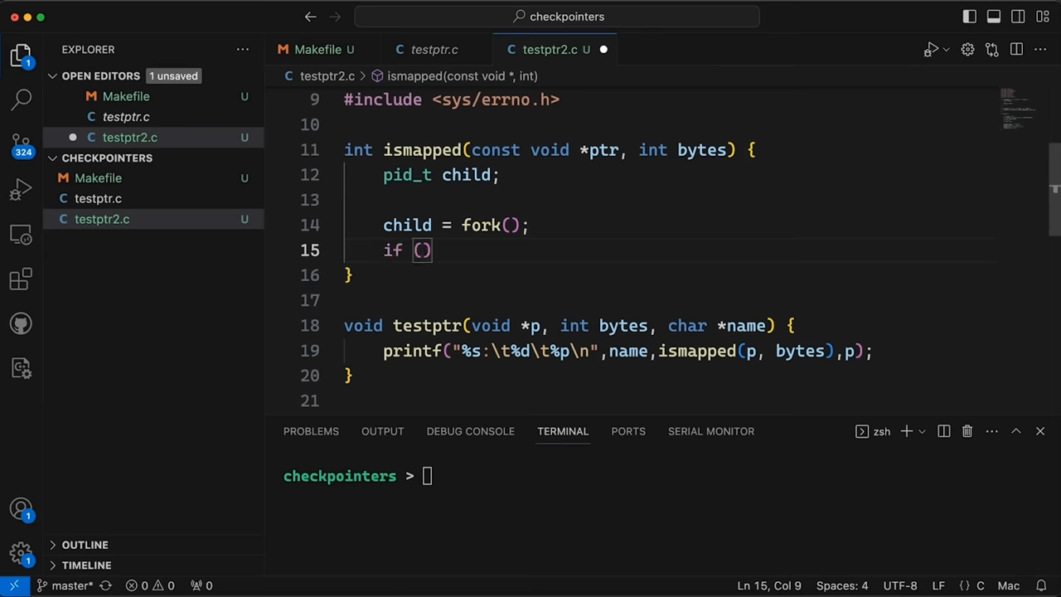
pyautogui.write('child == 0')
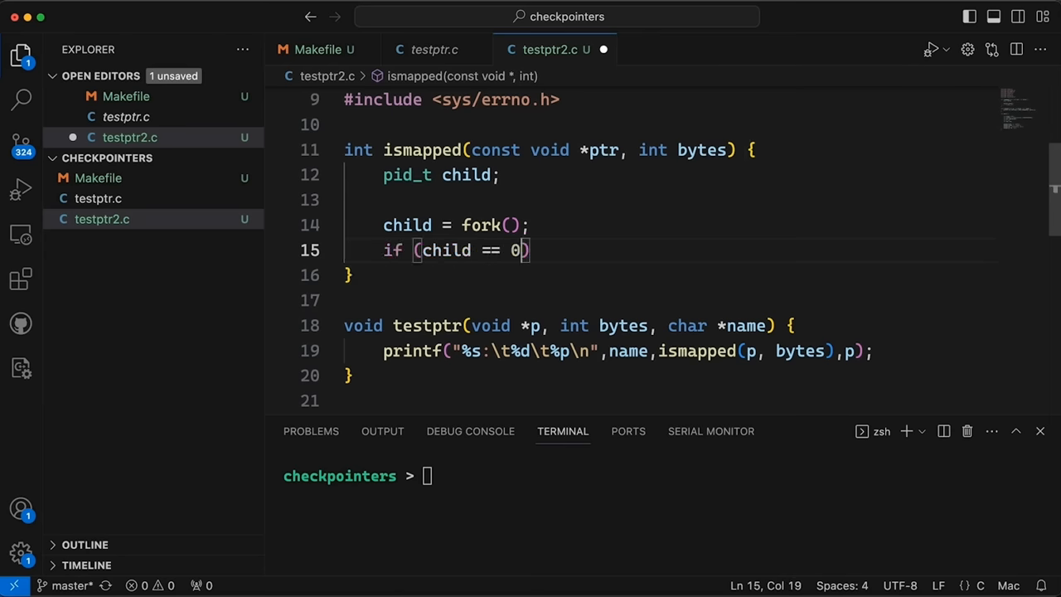
pyautogui.write('{')
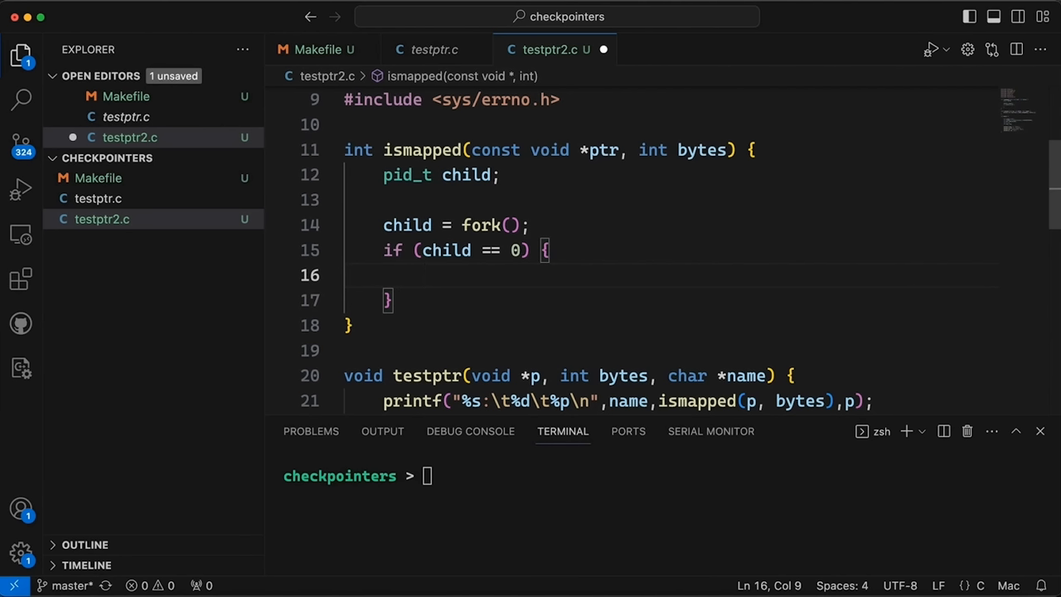
pyautogui.click(581, 149)
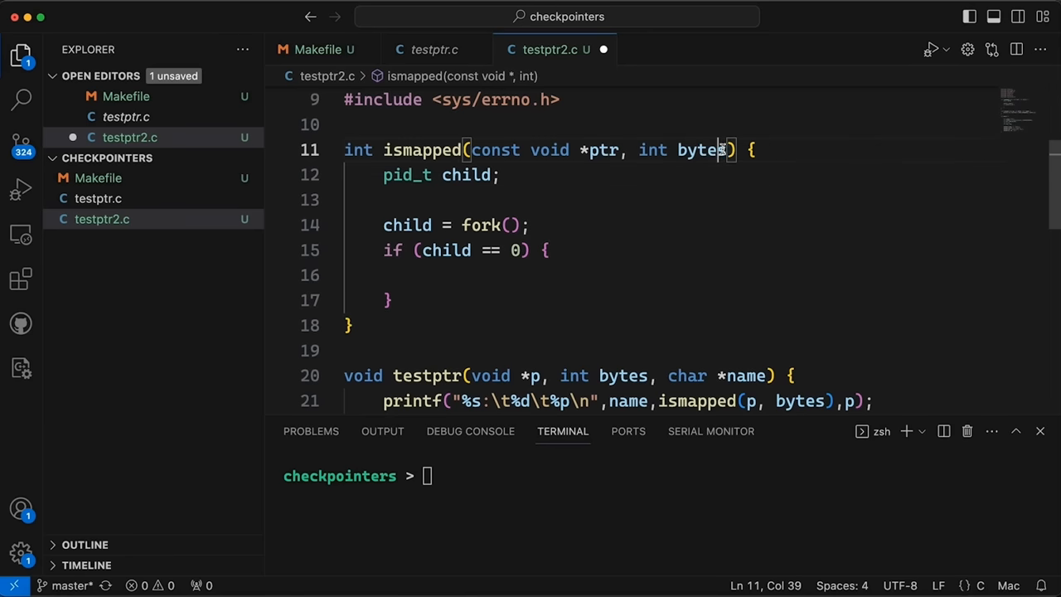
# - Add a bool write parameter to ismapped and include stdbool.h
pyautogui.write(',')
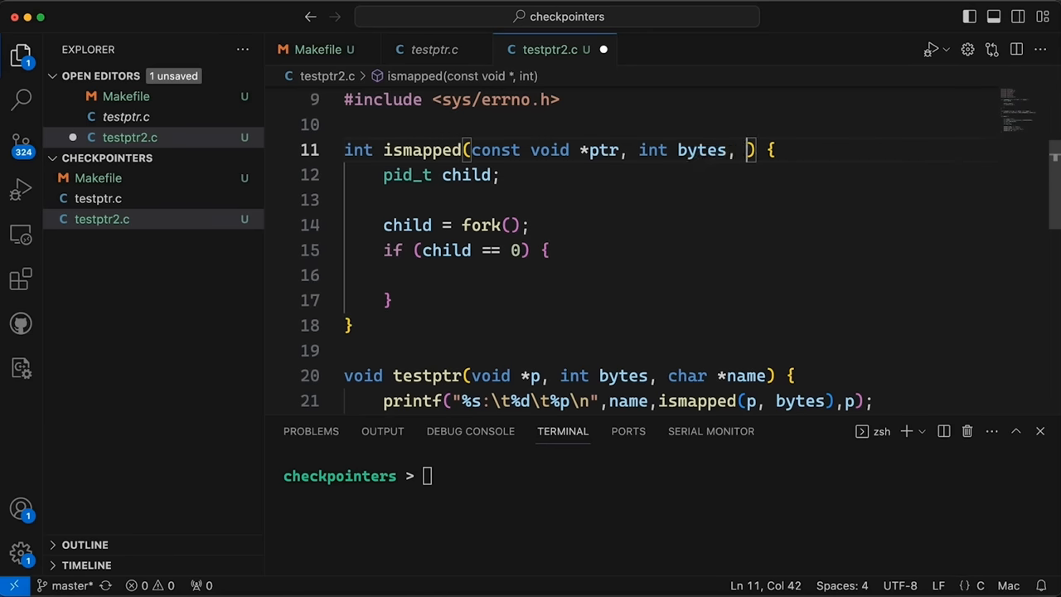
pyautogui.write('bool')
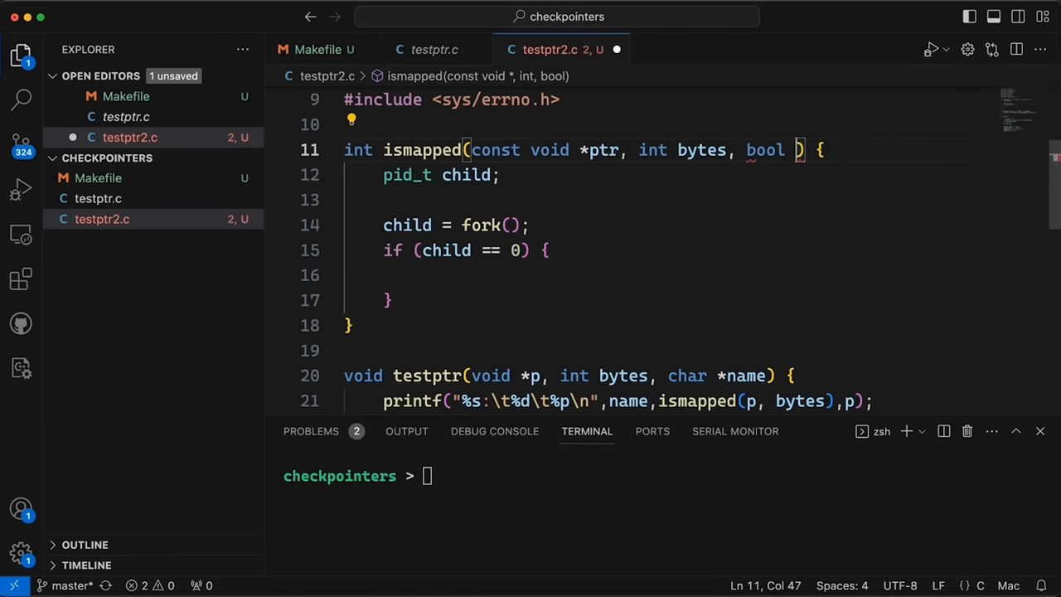
pyautogui.write('write')
pyautogui.click(670, 125)
pyautogui.write('#include <st')
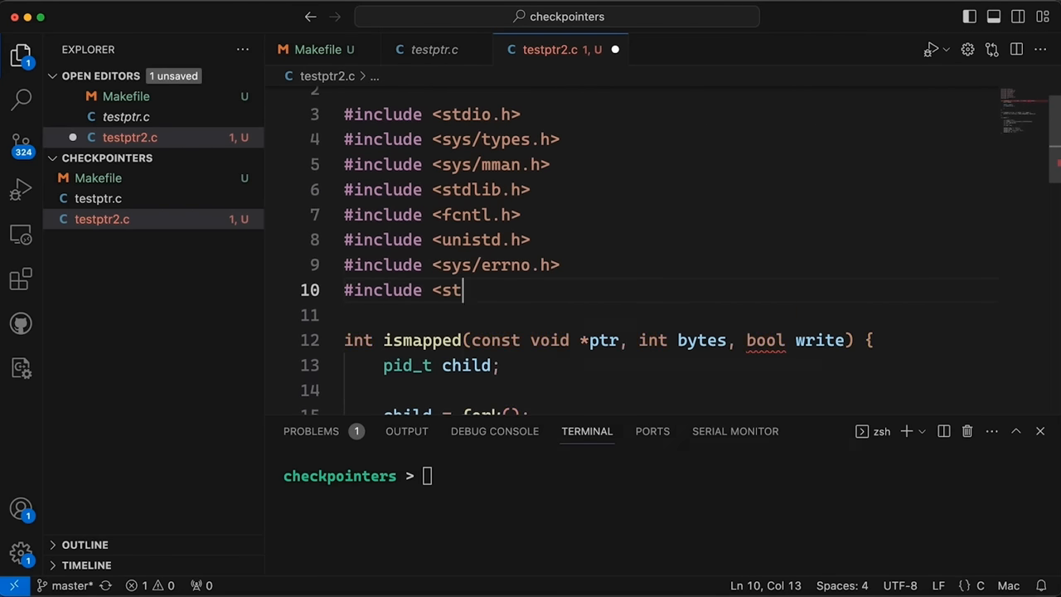
pyautogui.write('dbool.h>')
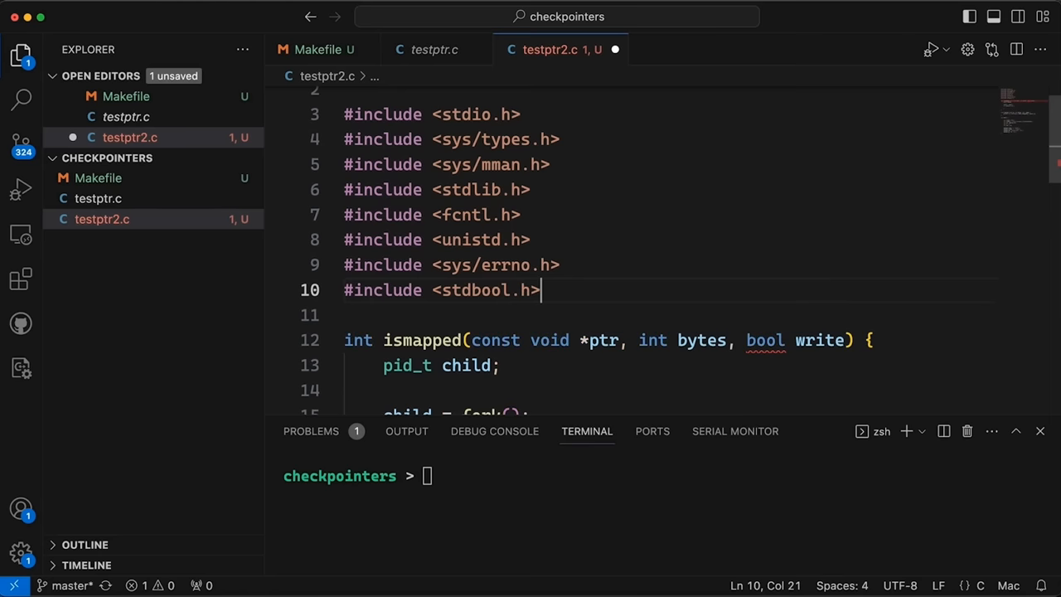
pyautogui.scroll(-3)
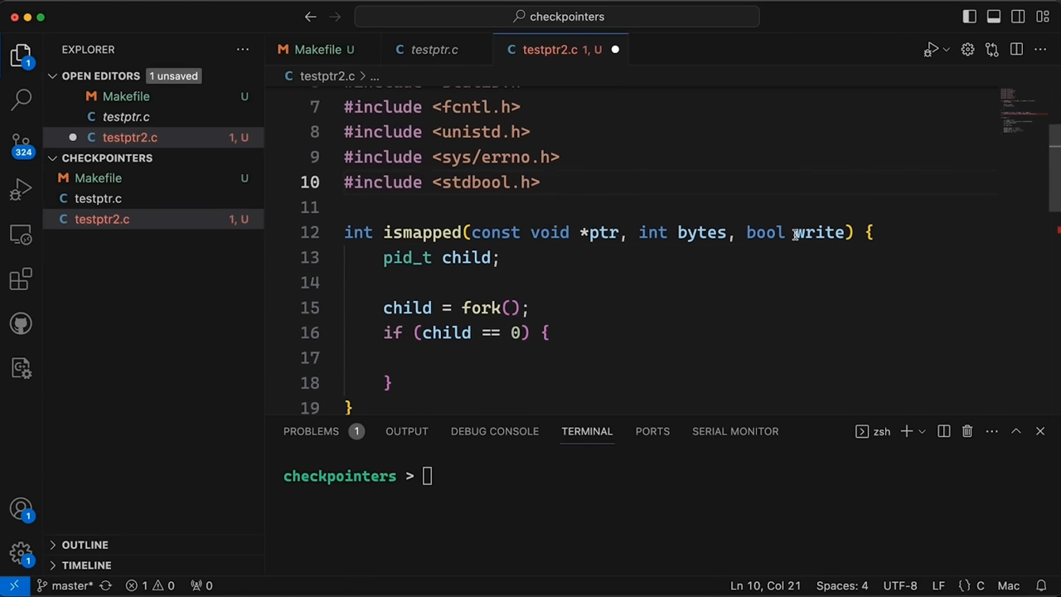
pyautogui.doubleClick(820, 232)
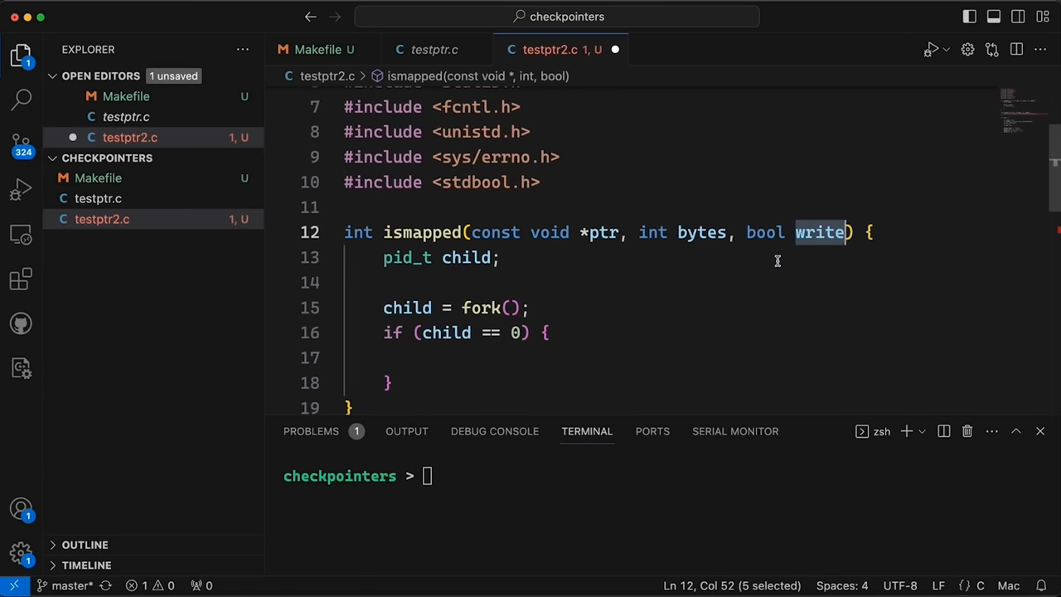
pyautogui.moveTo(772, 280)
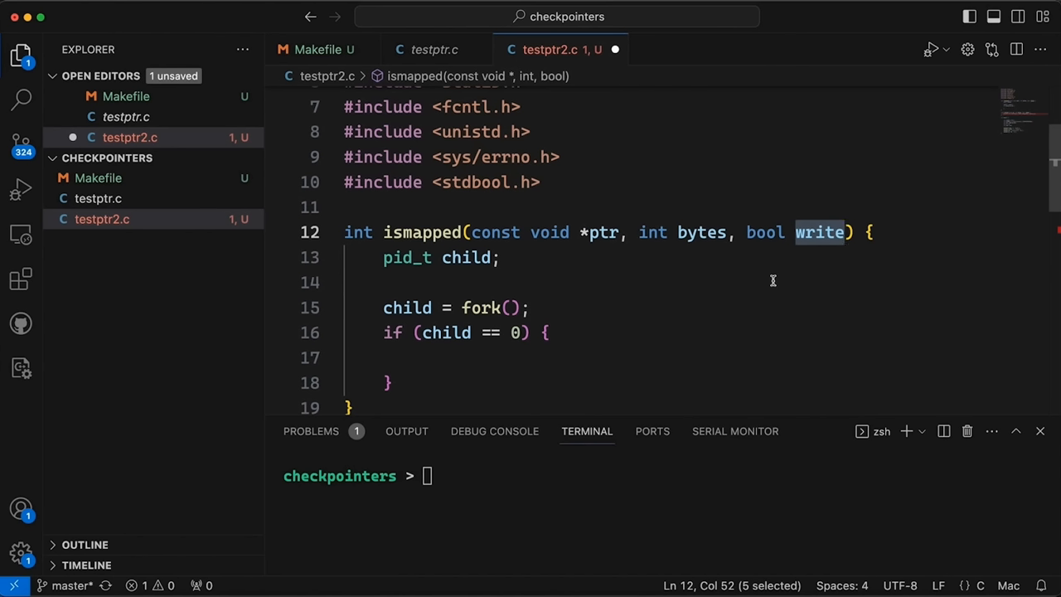
pyautogui.moveTo(763, 280)
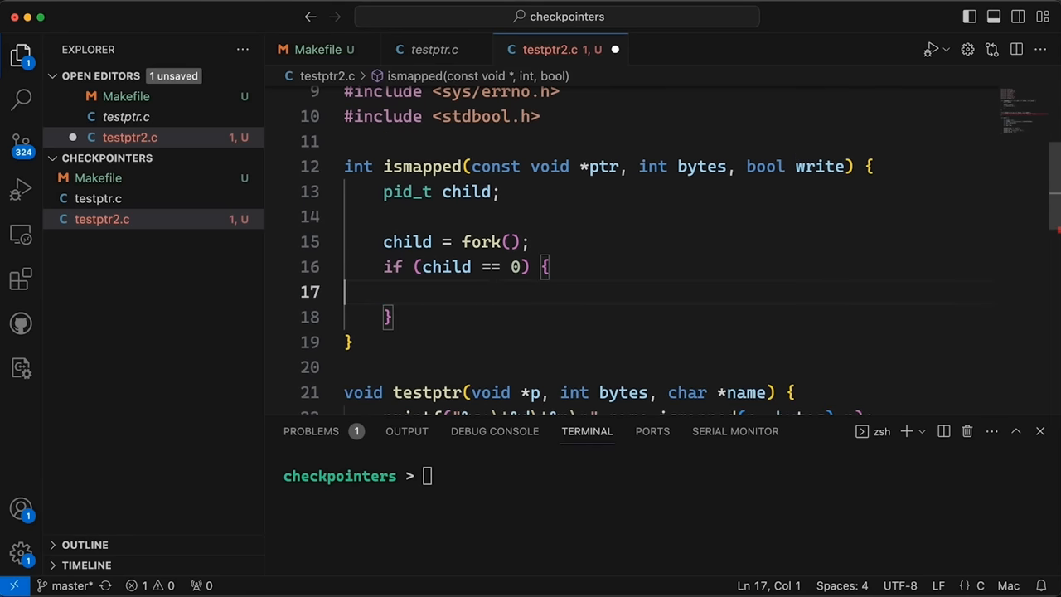
pyautogui.write('v')
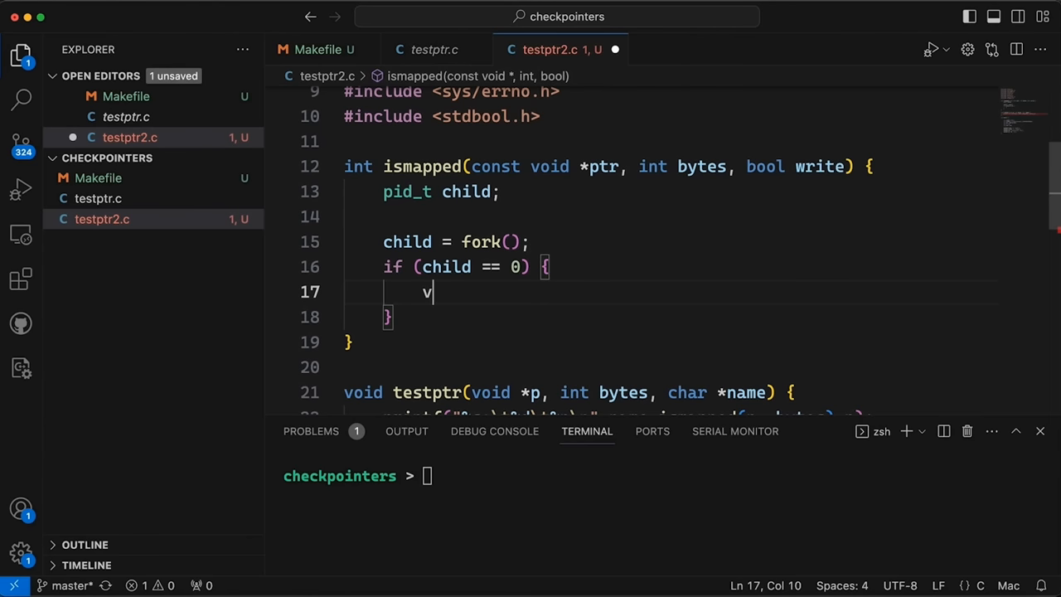
# - Allocate void *data = malloc(bytes); in the child branch
pyautogui.write('oid *data = ma')
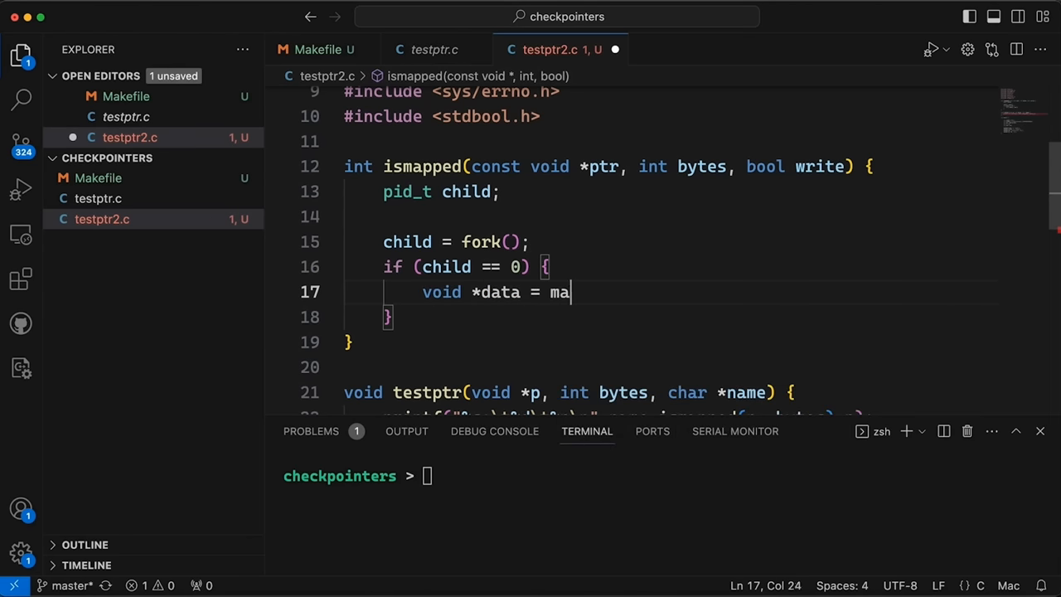
pyautogui.write('lloc(')
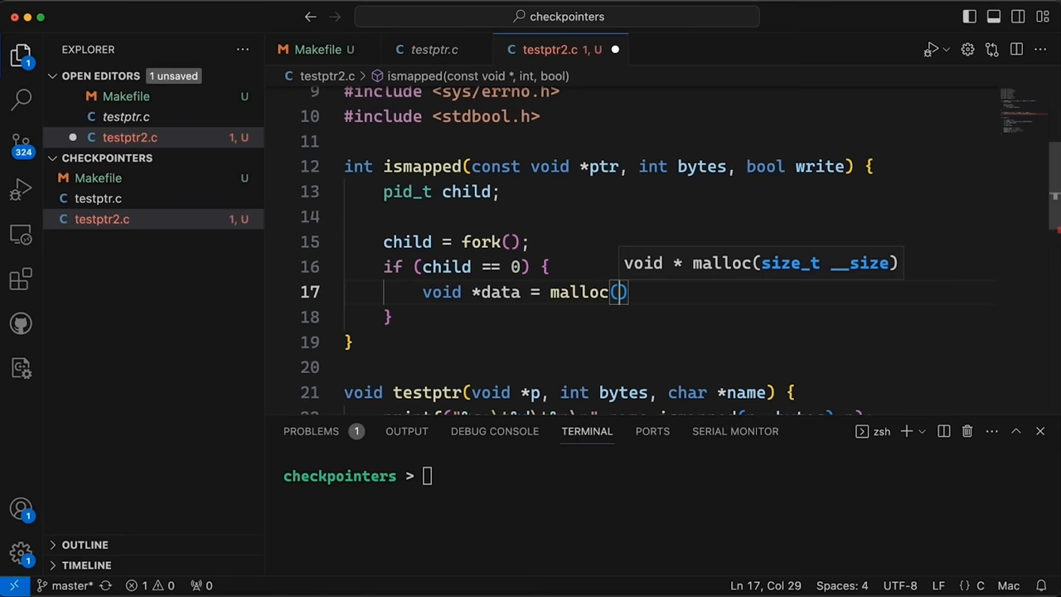
pyautogui.write('bytes);')
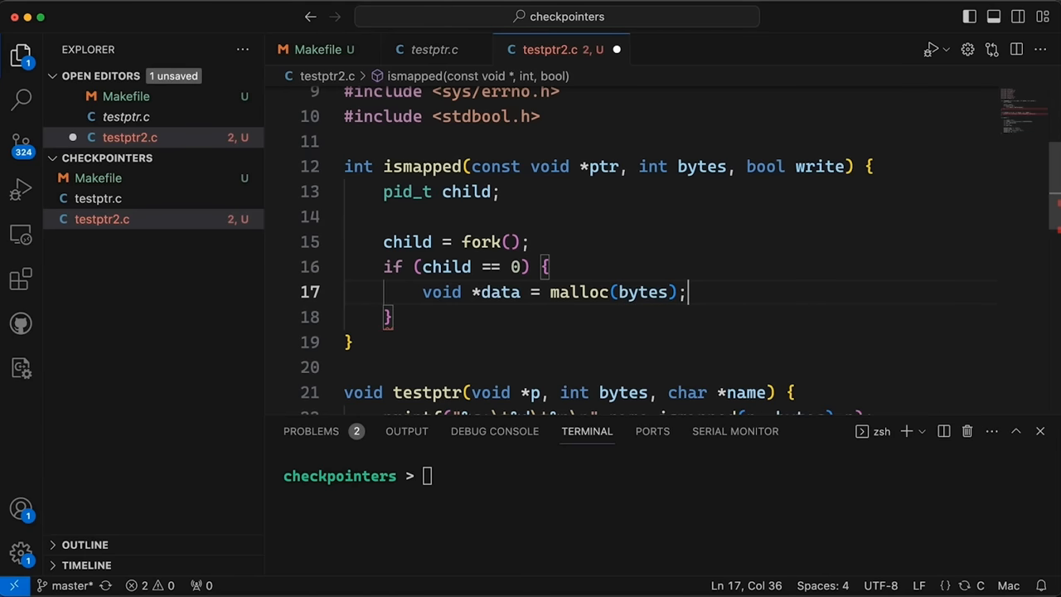
pyautogui.press('Enter')
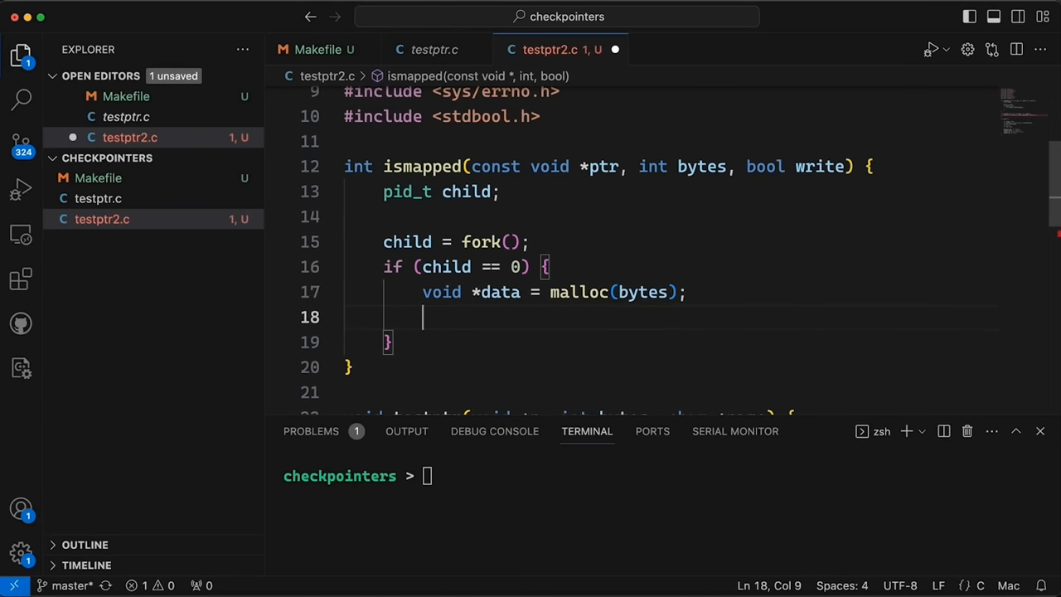
# - Add if (write) { memcpy(ptr, data, bytes); } and select memcpy to replace it
pyautogui.write('if (')
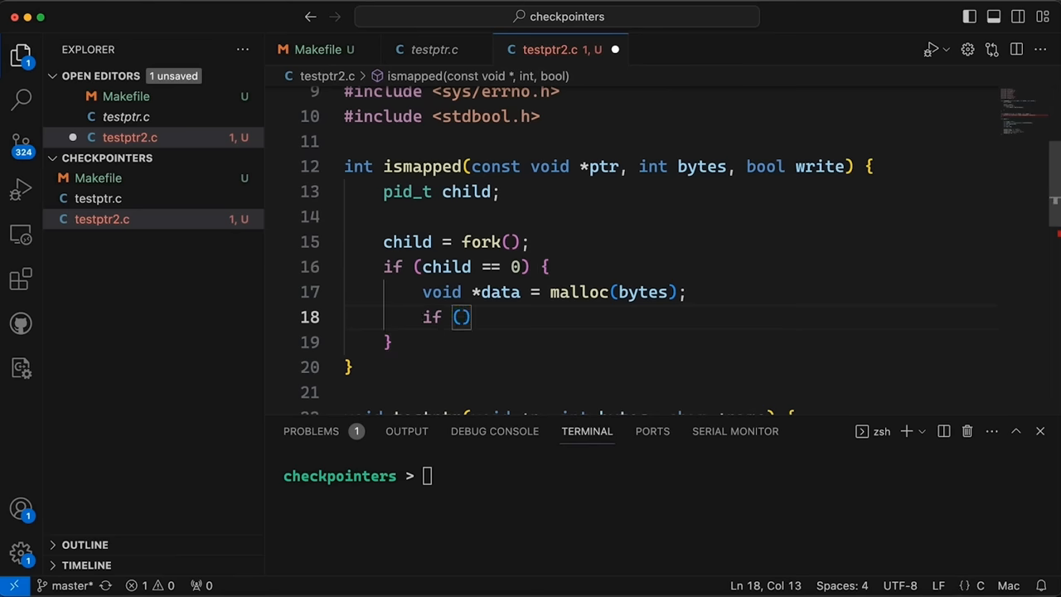
pyautogui.write('write) {')
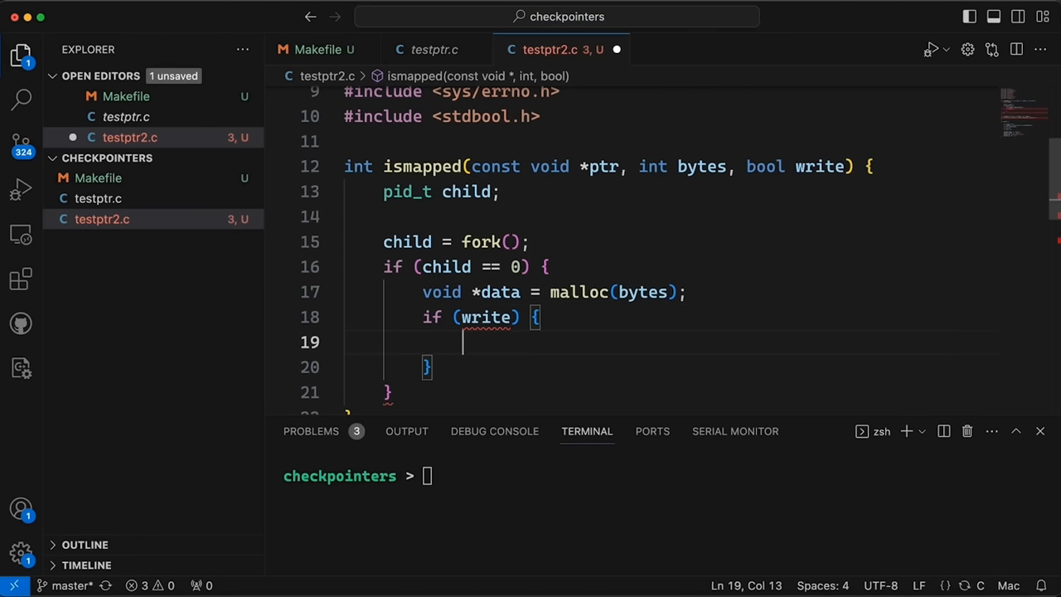
pyautogui.write('memcpy')
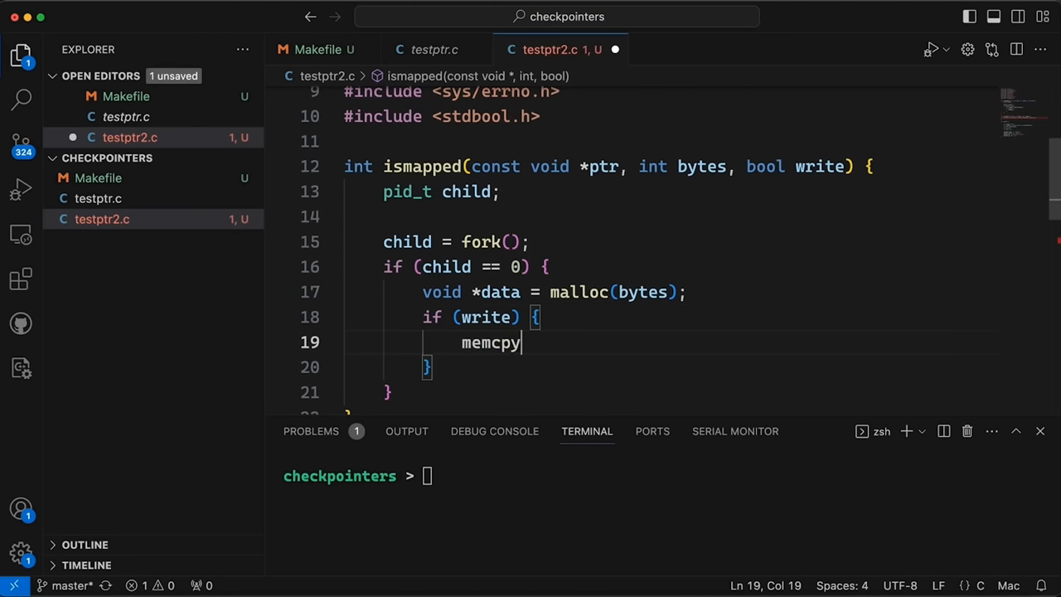
pyautogui.write('(ptr)')
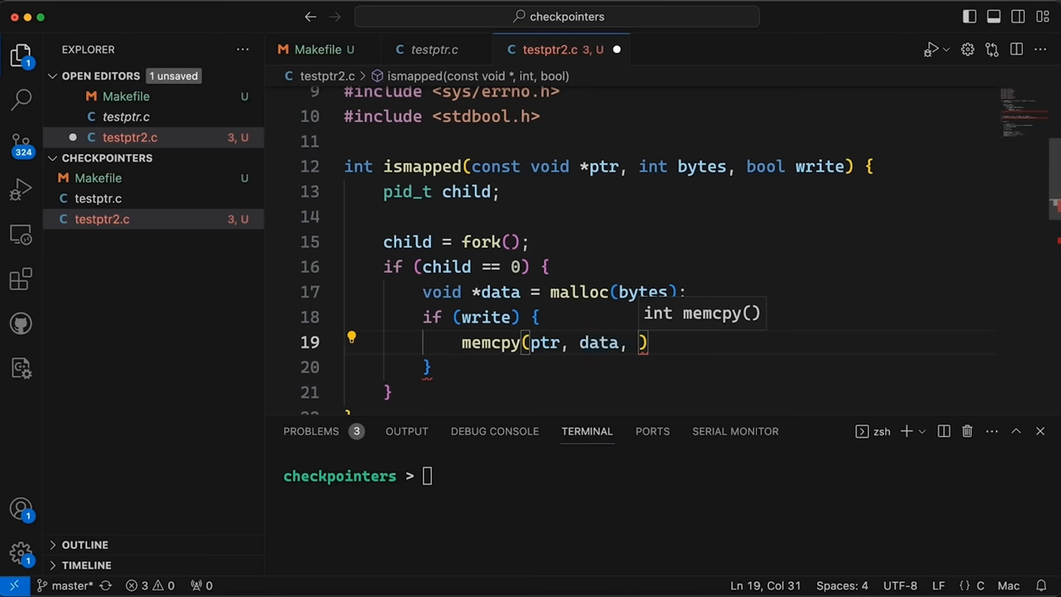
pyautogui.write('bytes')
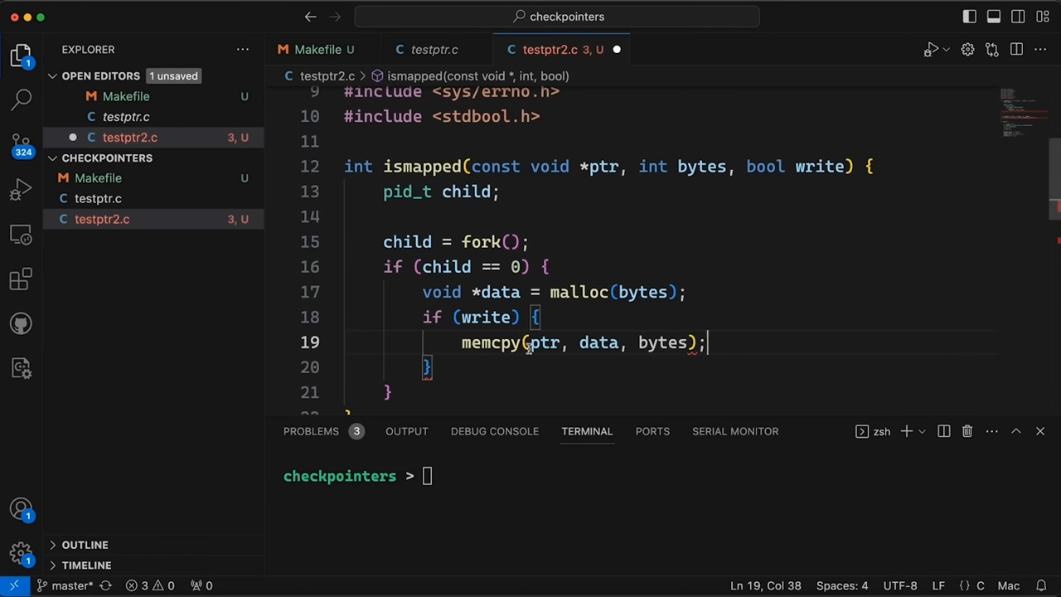
pyautogui.doubleClick(599, 342)
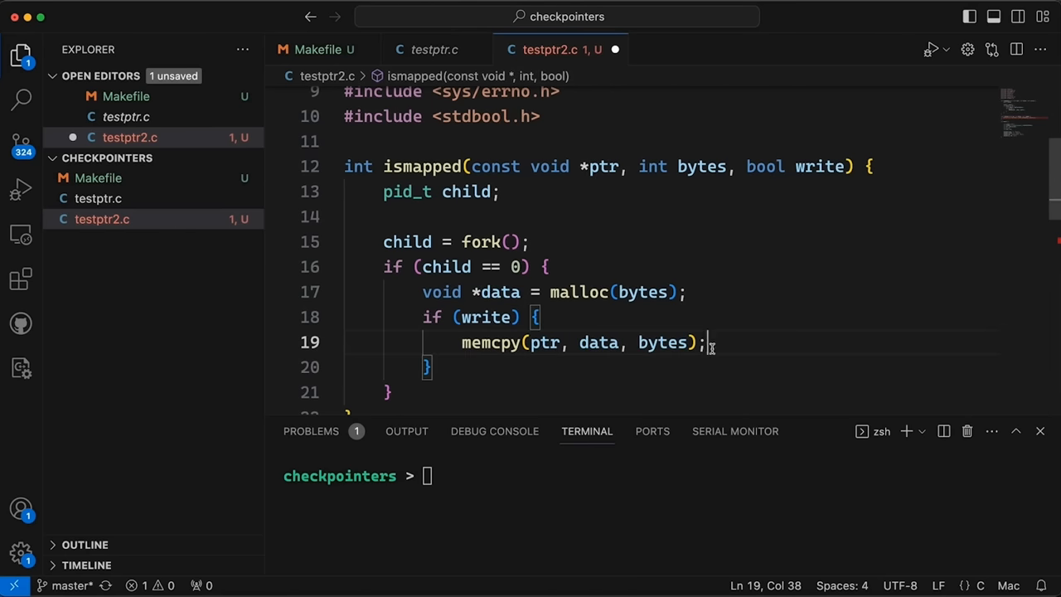
# - Memset ptr when write is set, else malloc a data buffer and memcpy ptr into it
pyautogui.write('memset(ptr)')
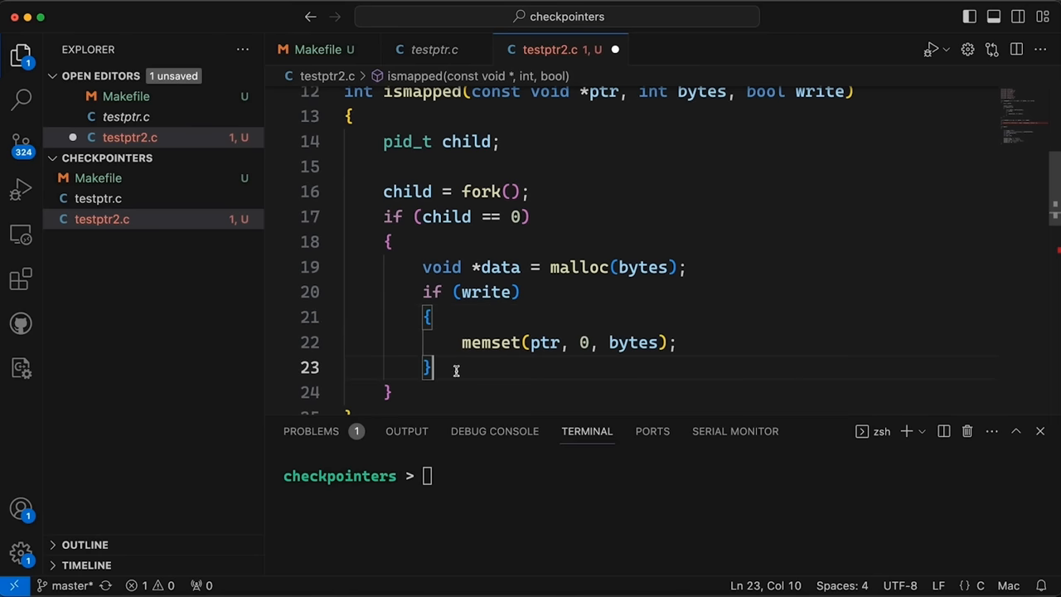
pyautogui.write('else {')
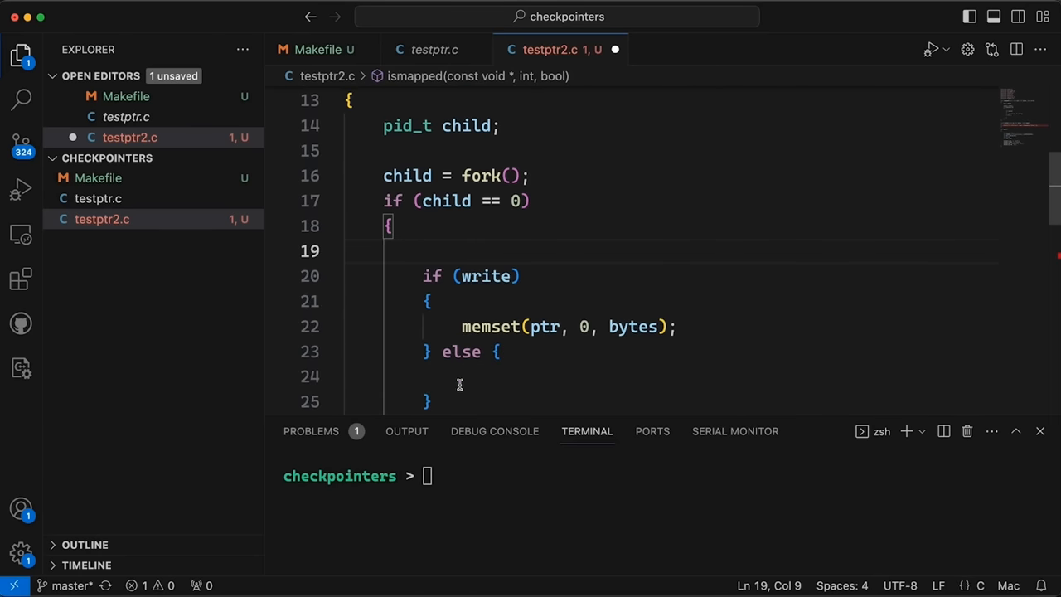
pyautogui.write('void *data = malloc(bytes);')
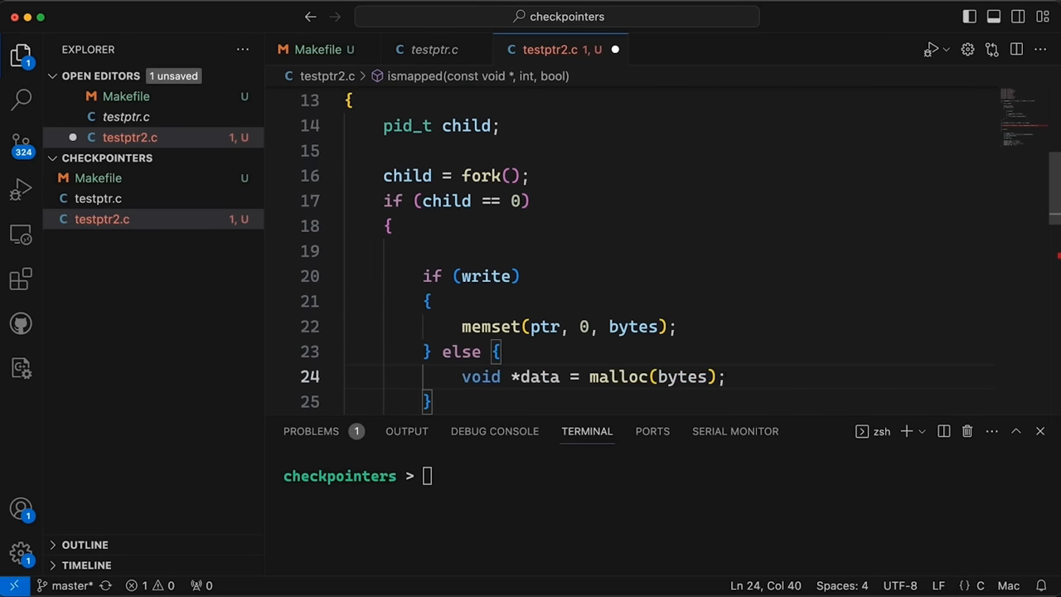
pyautogui.write('me')
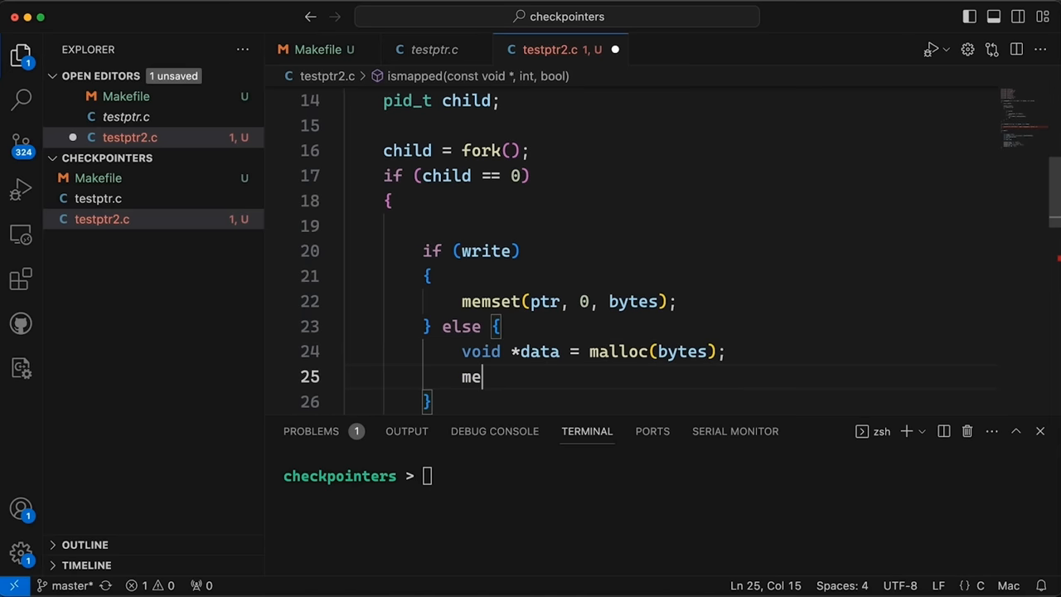
pyautogui.write('mcpy')
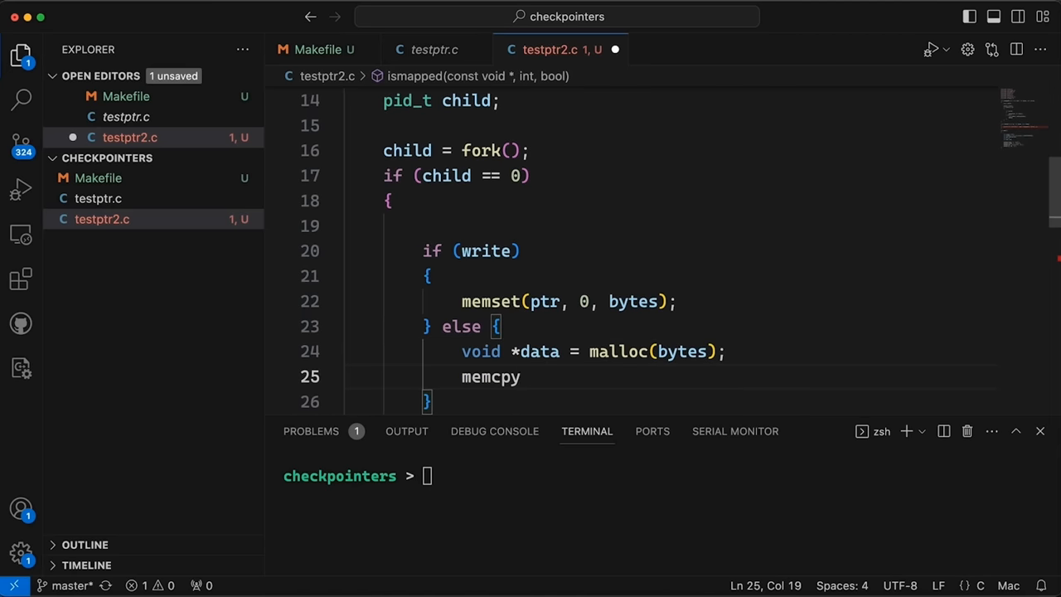
pyautogui.write('()')
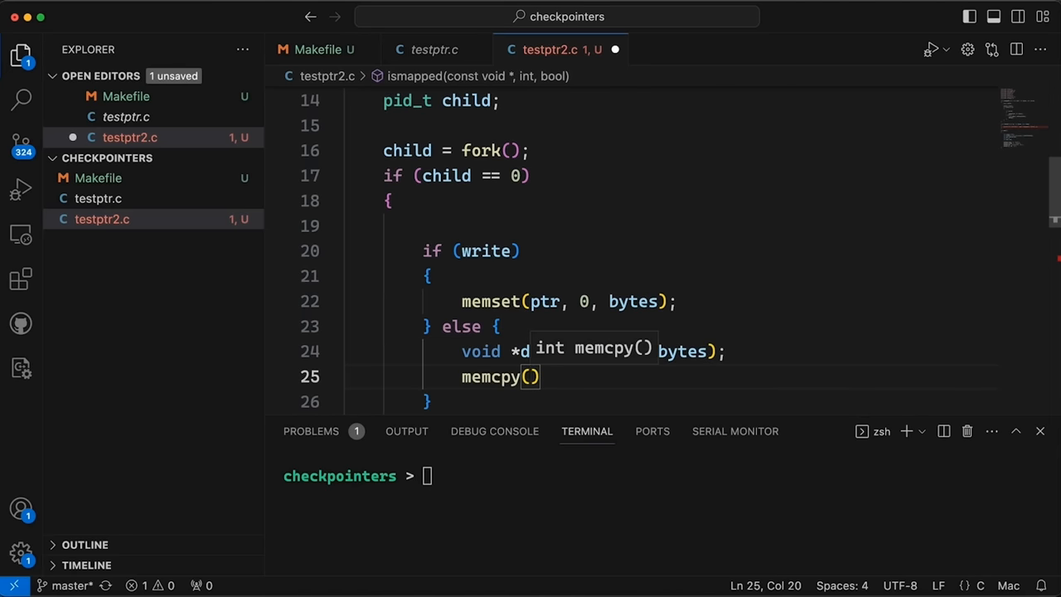
pyautogui.write(', ptr, bytes')
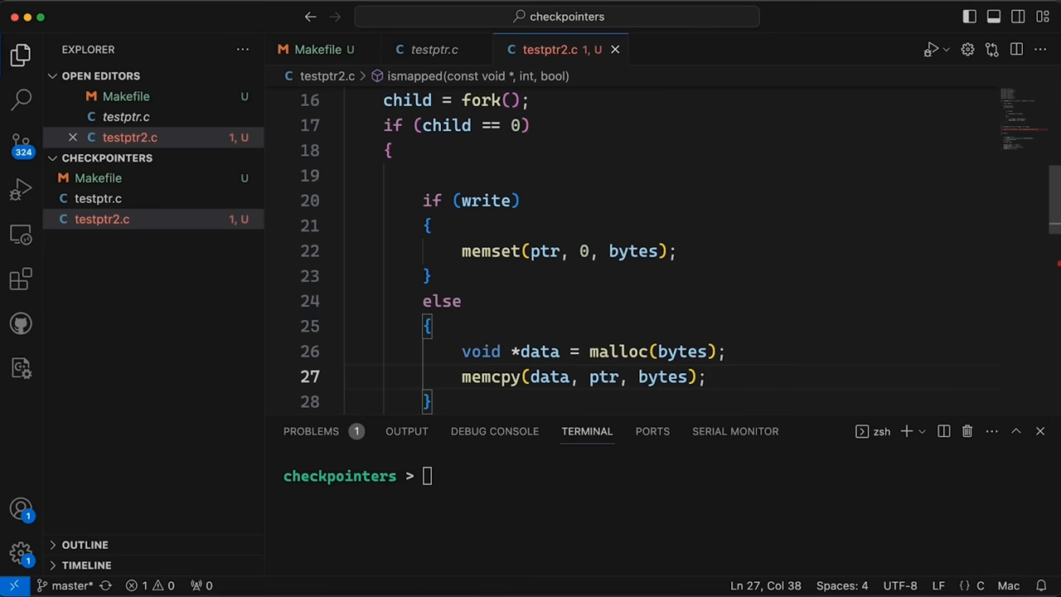
pyautogui.moveTo(451, 375)
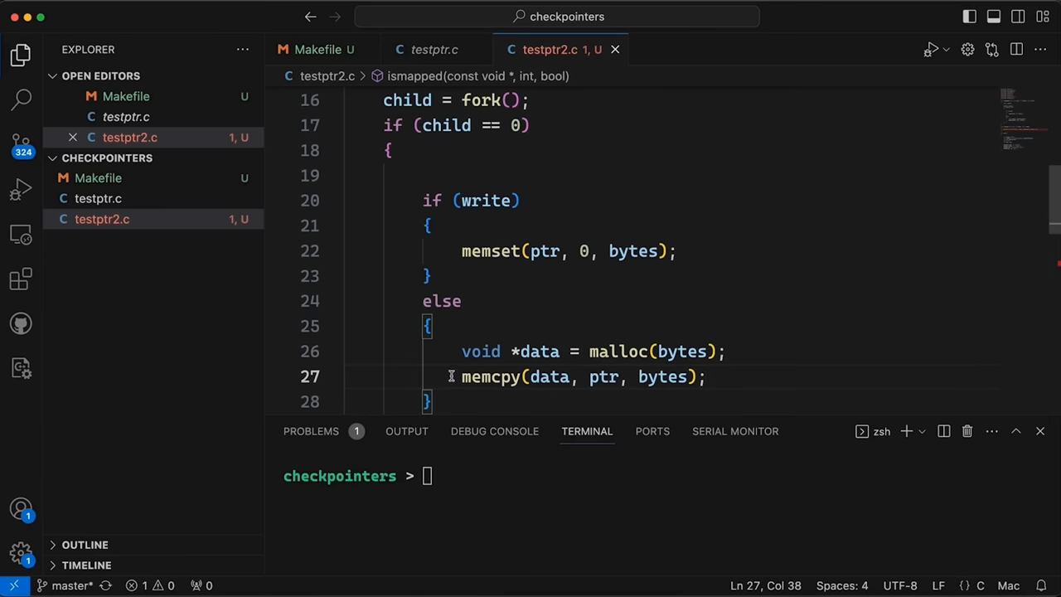
pyautogui.scroll(-3)
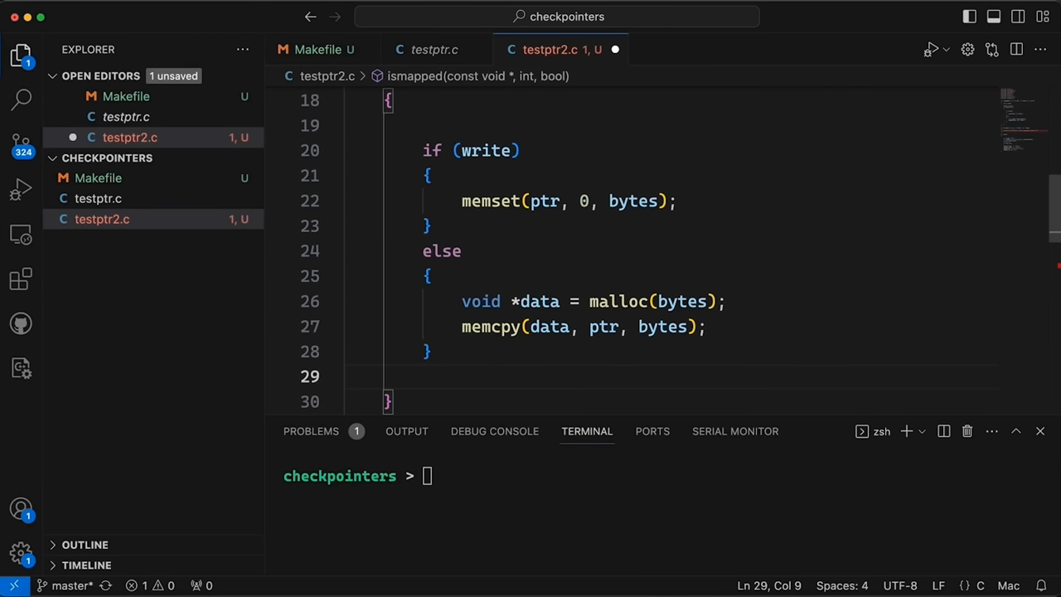
# - End the child branch with exit(EXIT_SUCCESS); and a blank line after it
pyautogui.write('exit(0);')
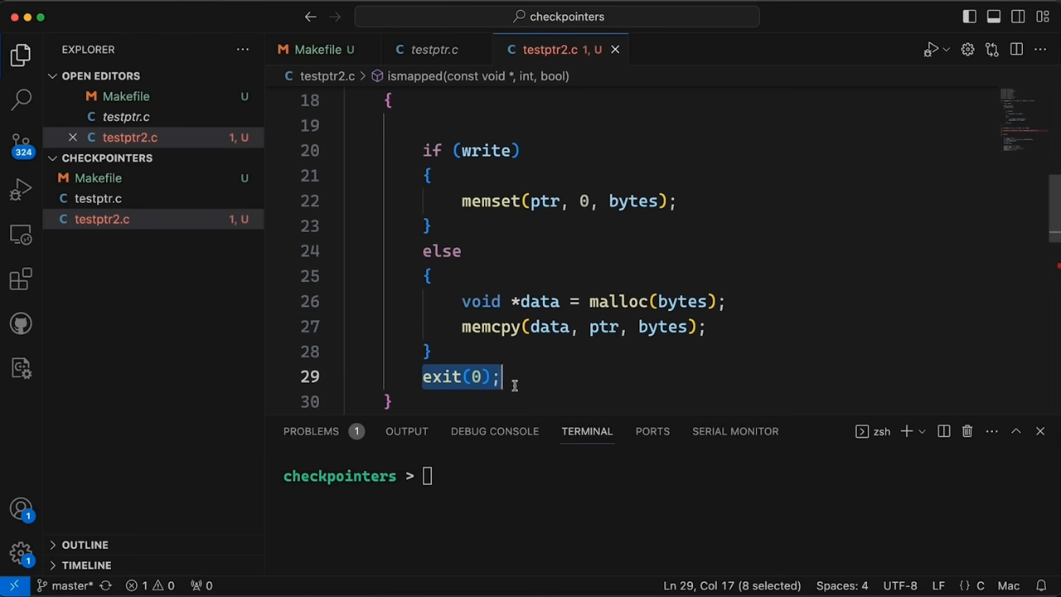
pyautogui.write('EXIT_SUCCESS')
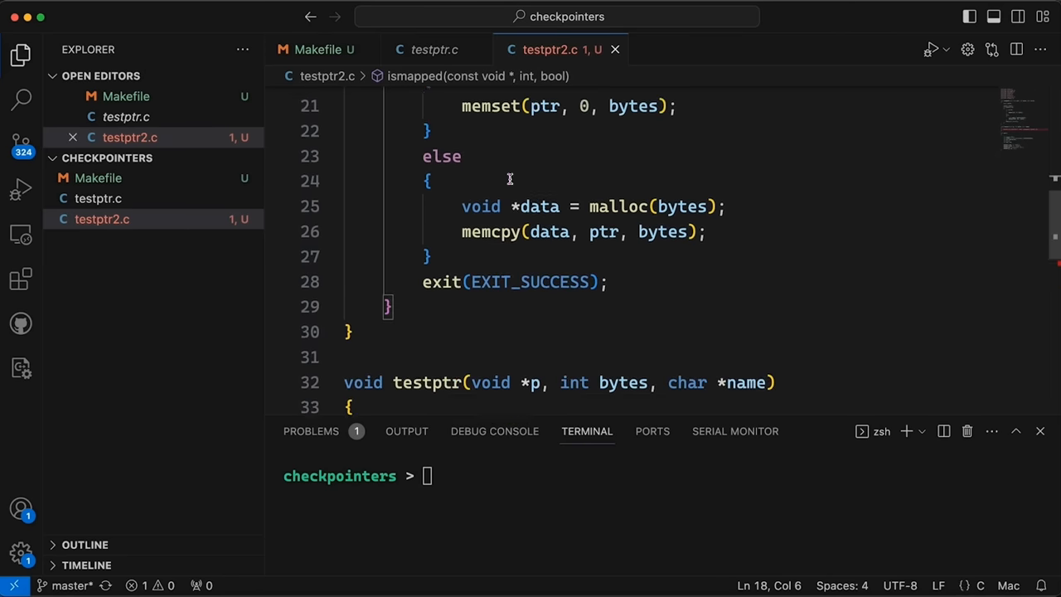
pyautogui.press('Enter')
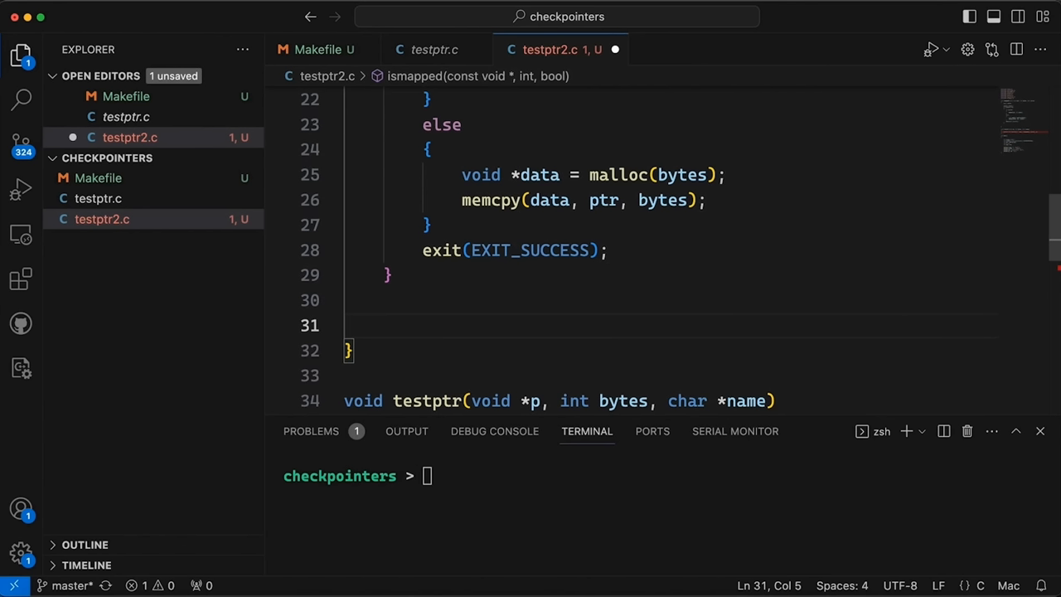
# - Declare int status and pid_t result = waitpid(child, &status, 0); in the parent
pyautogui.write('int status;')
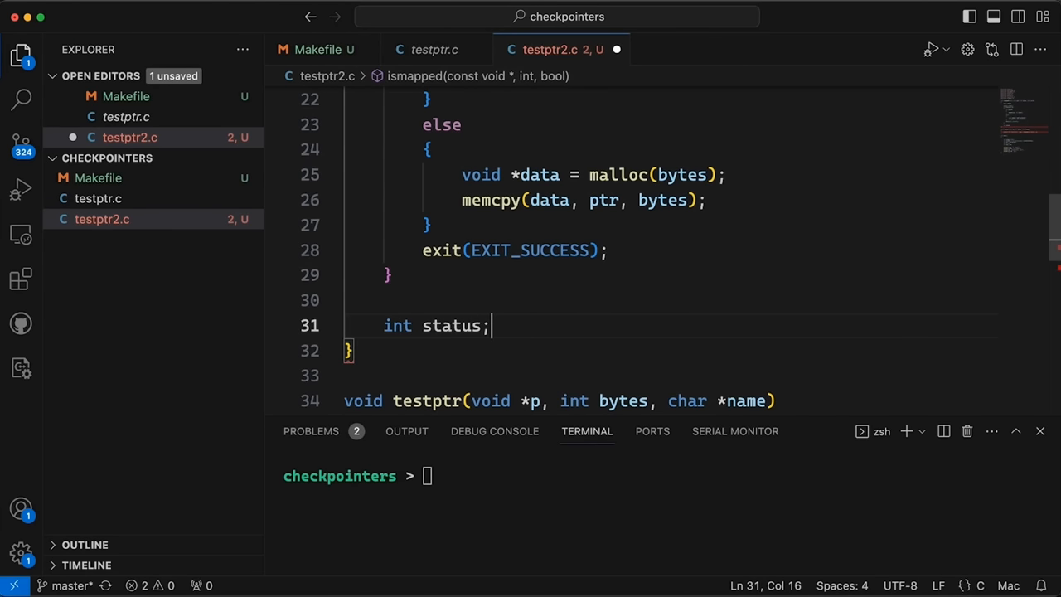
pyautogui.write('p')
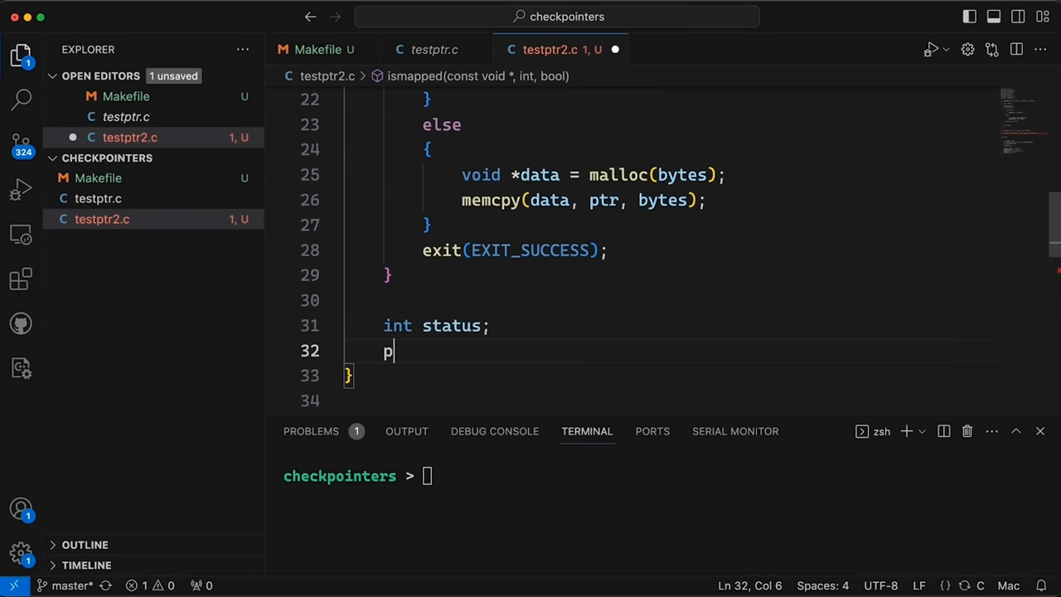
pyautogui.write('id_t')
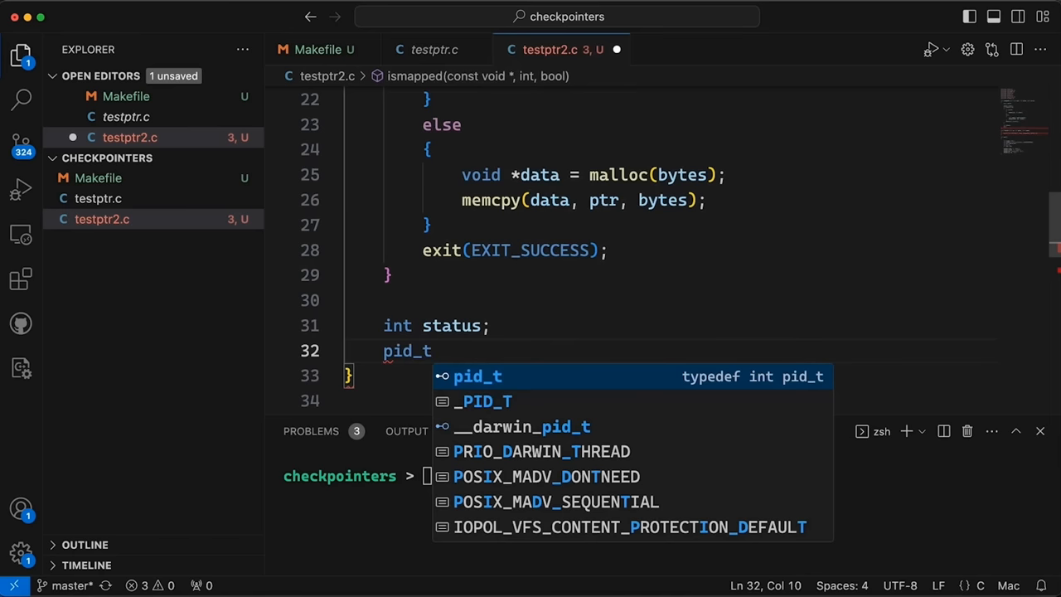
pyautogui.write('result = wait')
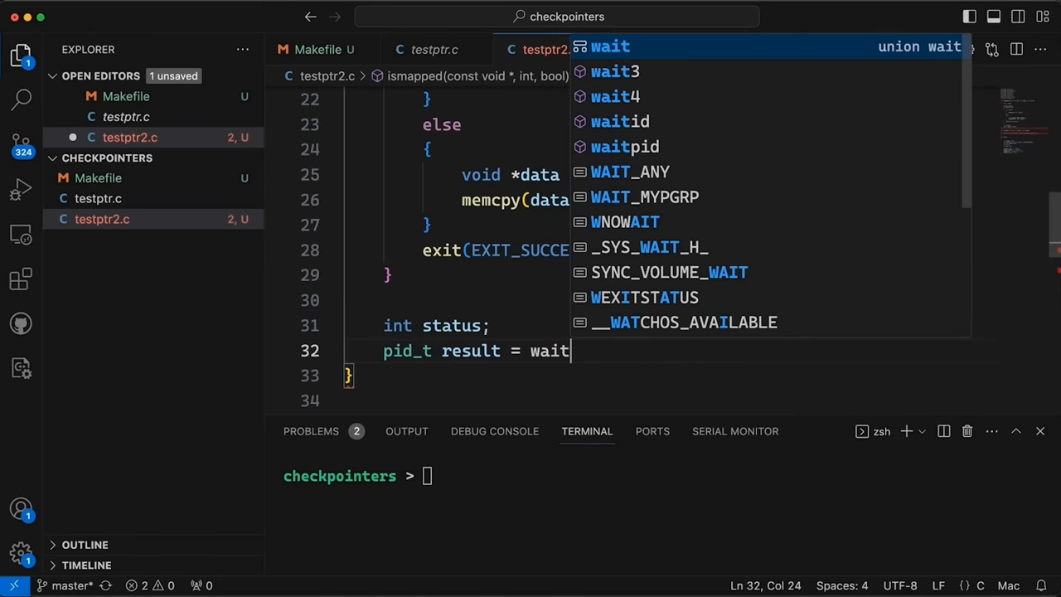
pyautogui.write('pid(child')
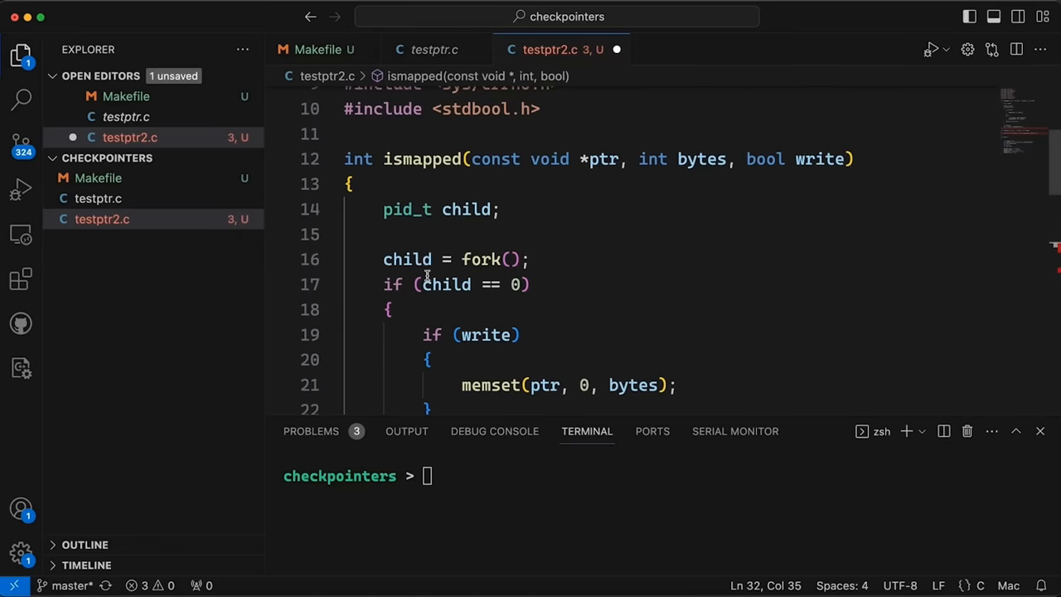
pyautogui.moveTo(423, 285); pyautogui.dragTo(524, 285)
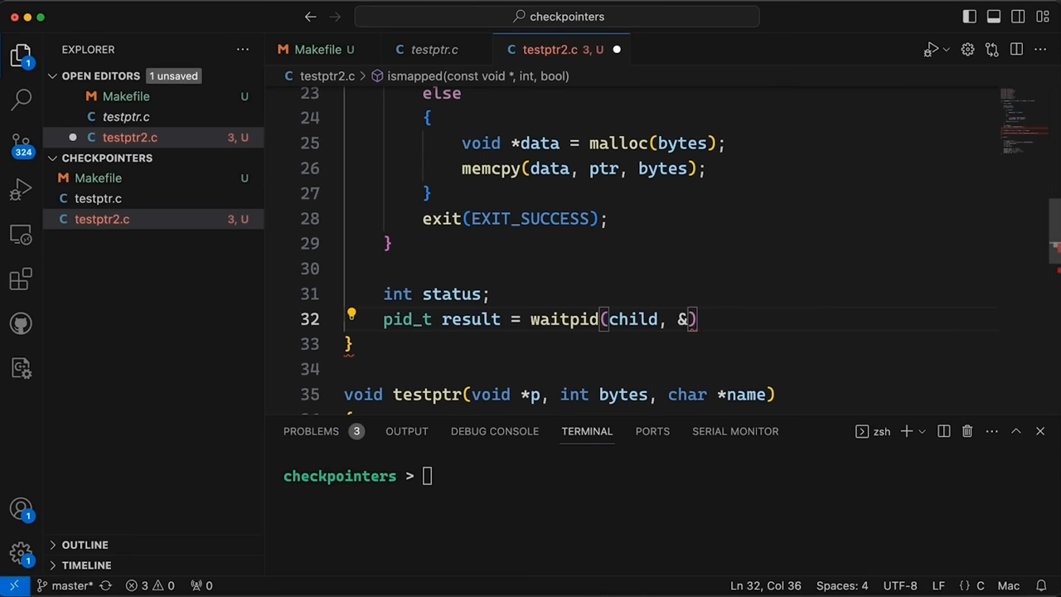
pyautogui.write('status,')
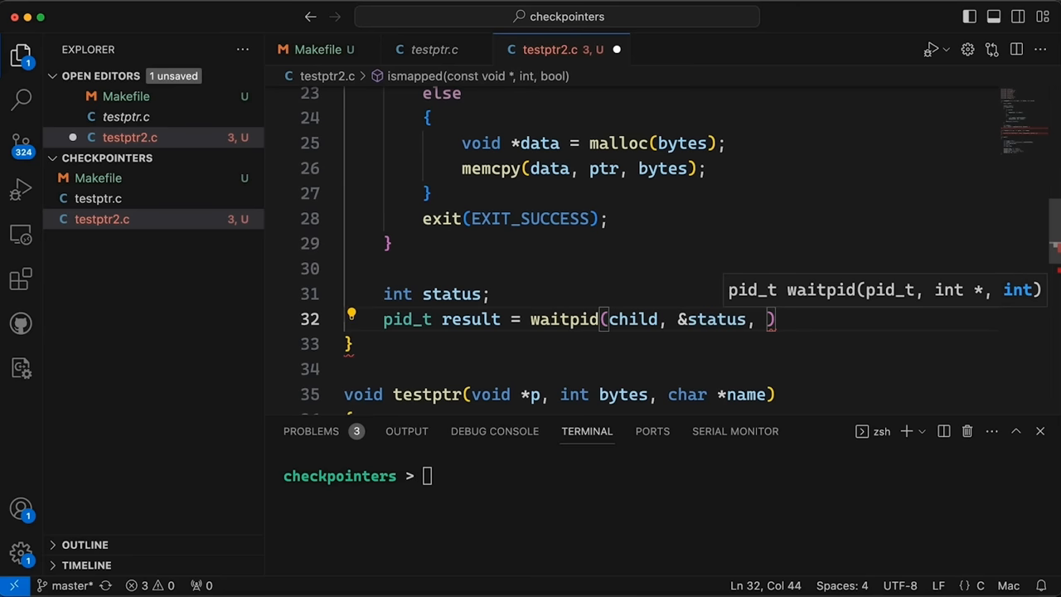
pyautogui.write('0')
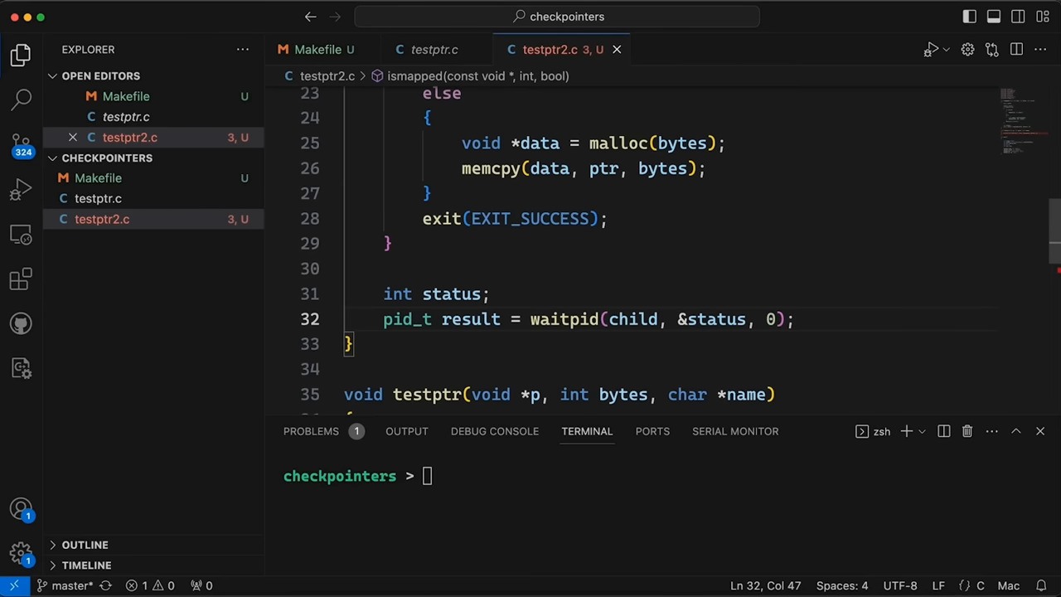
pyautogui.click(793, 319)
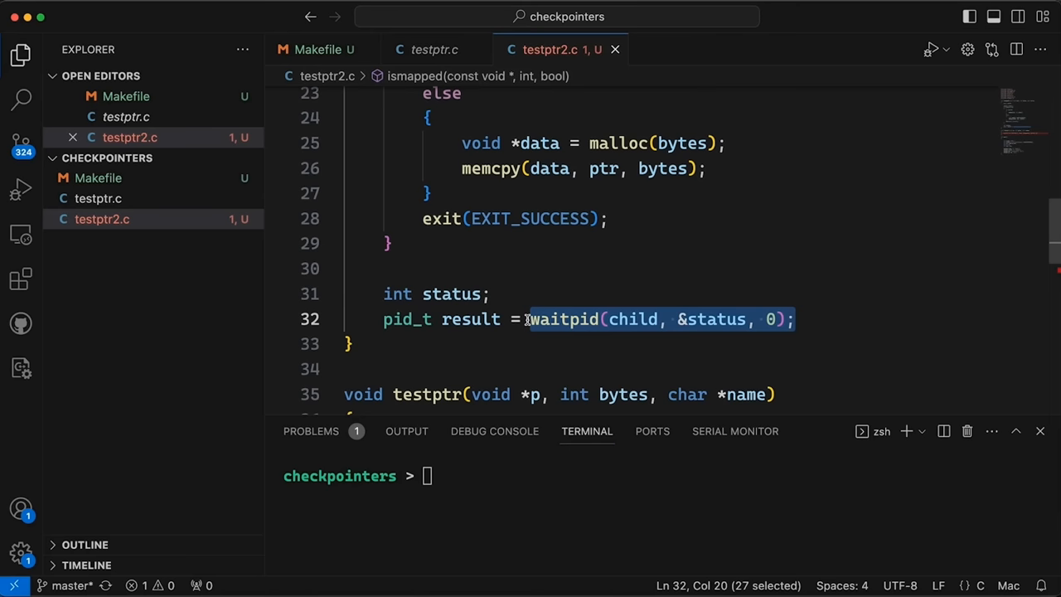
pyautogui.doubleClick(712, 319)
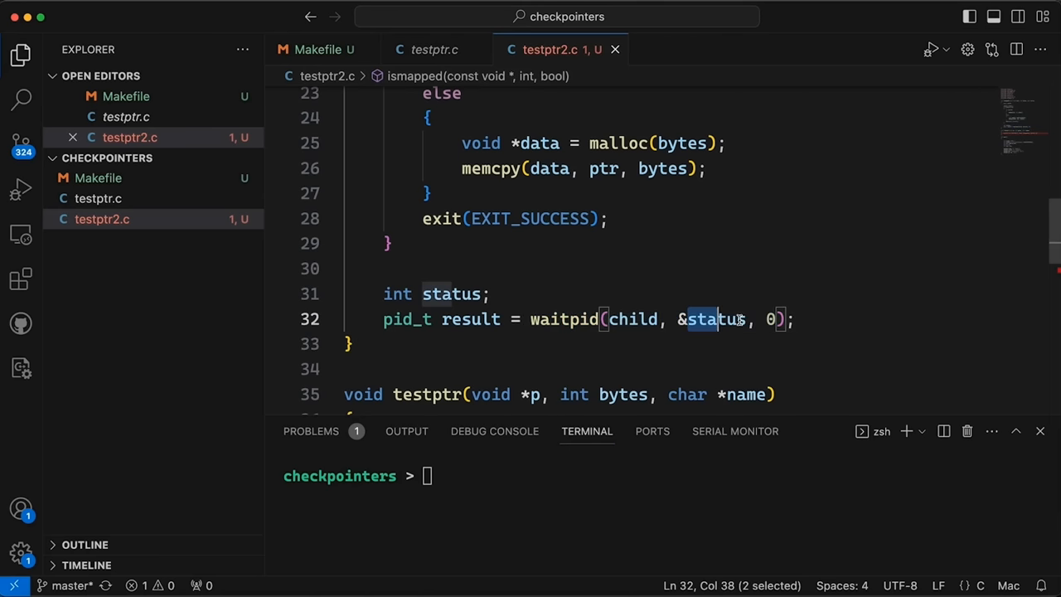
# - Assert result >= 0 and return (status == EXIT_SUCCESS)
pyautogui.write('assert(')
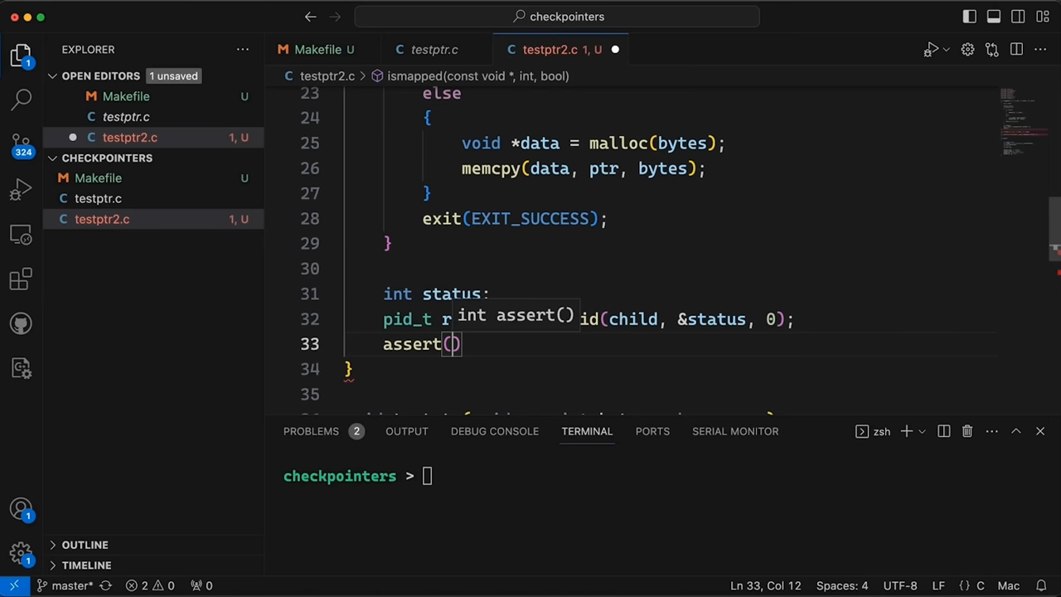
pyautogui.write('result >= 0')
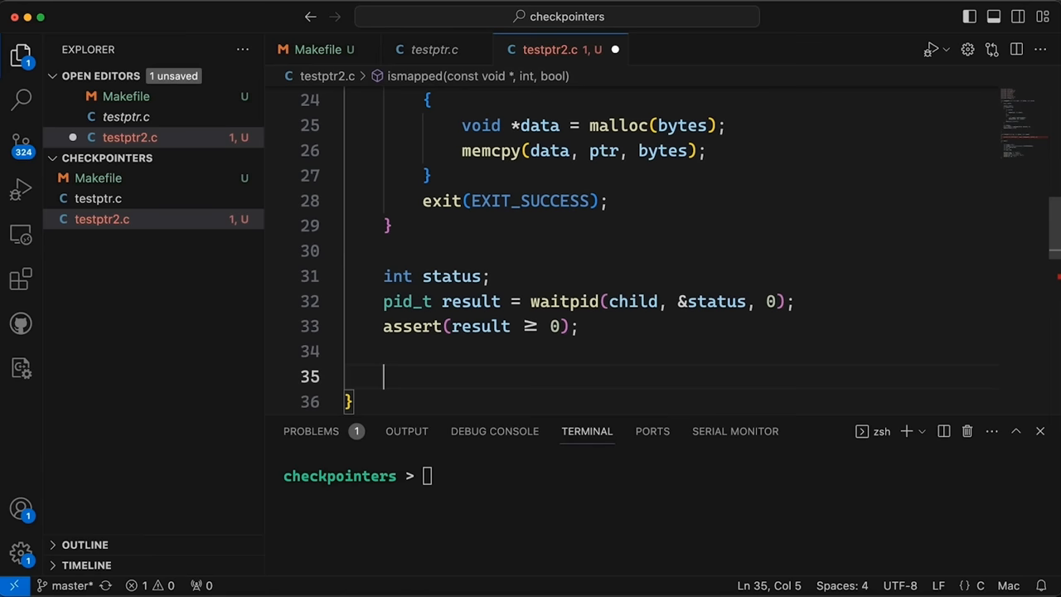
pyautogui.write('return (status == 0')
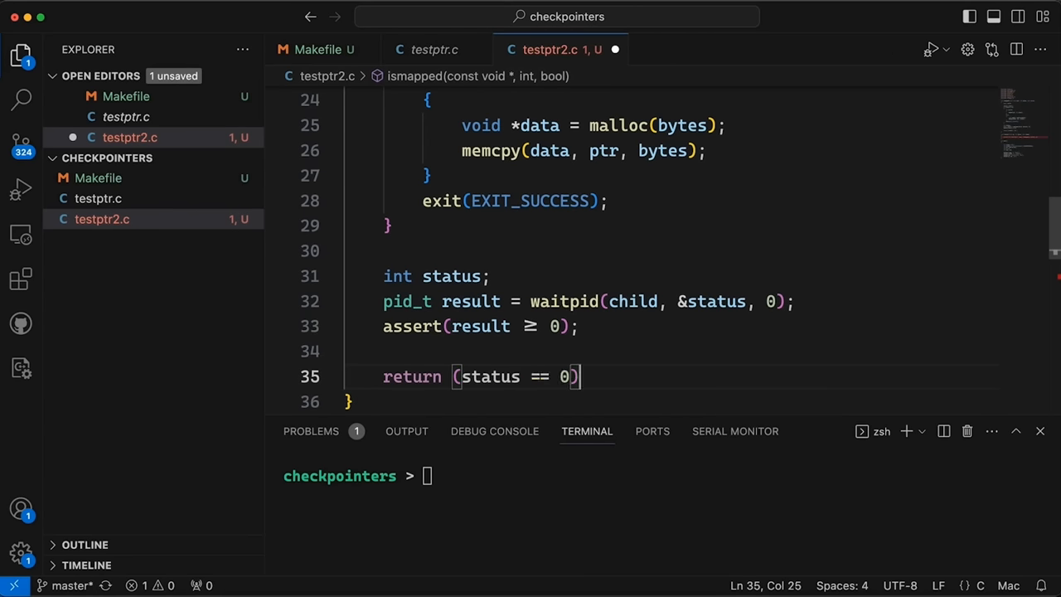
pyautogui.write('EXIS')
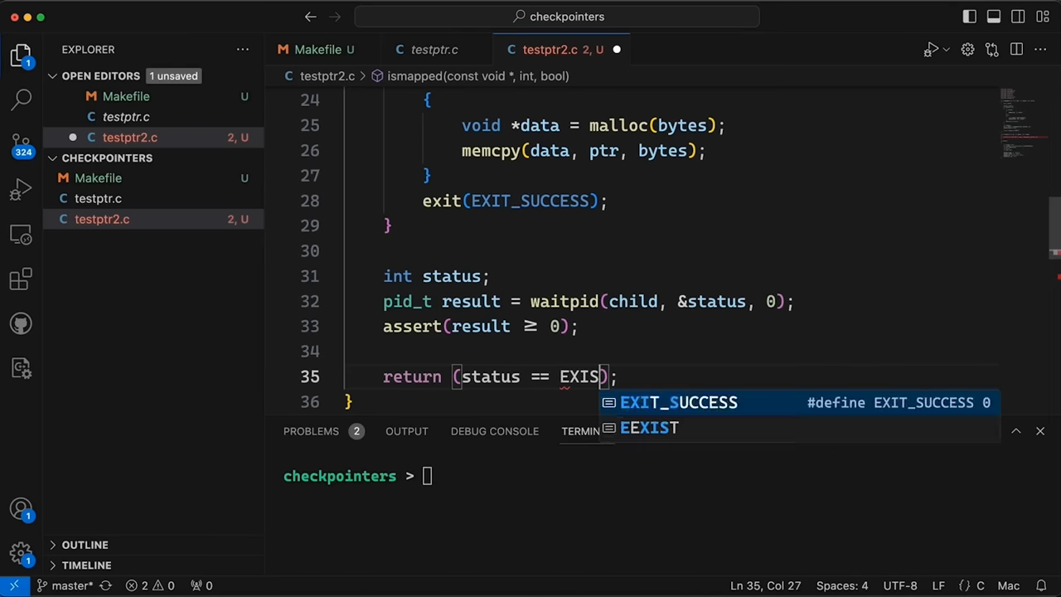
pyautogui.press('Tab')
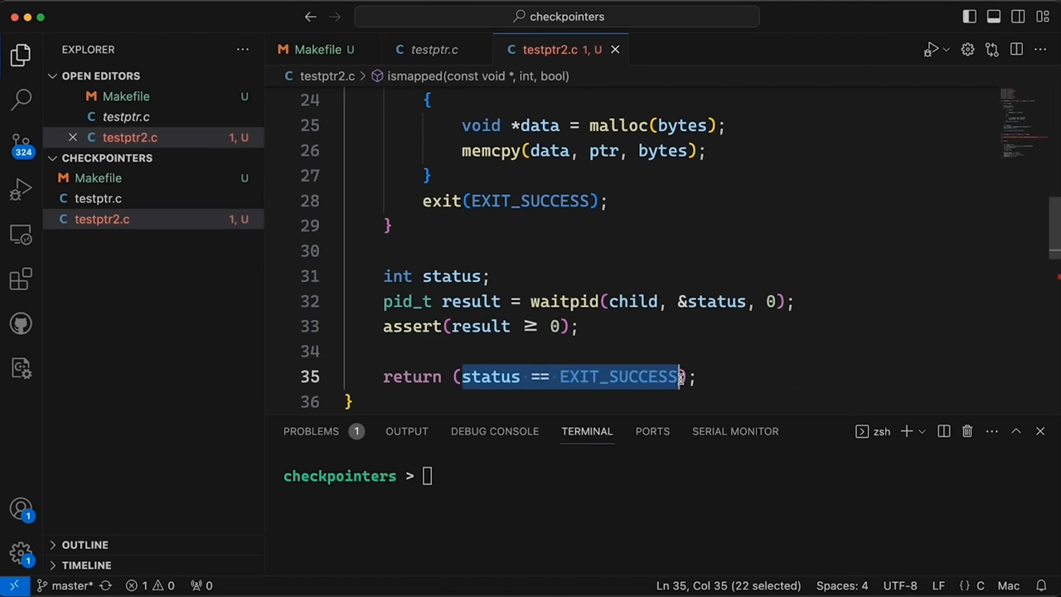
pyautogui.moveTo(365, 363)
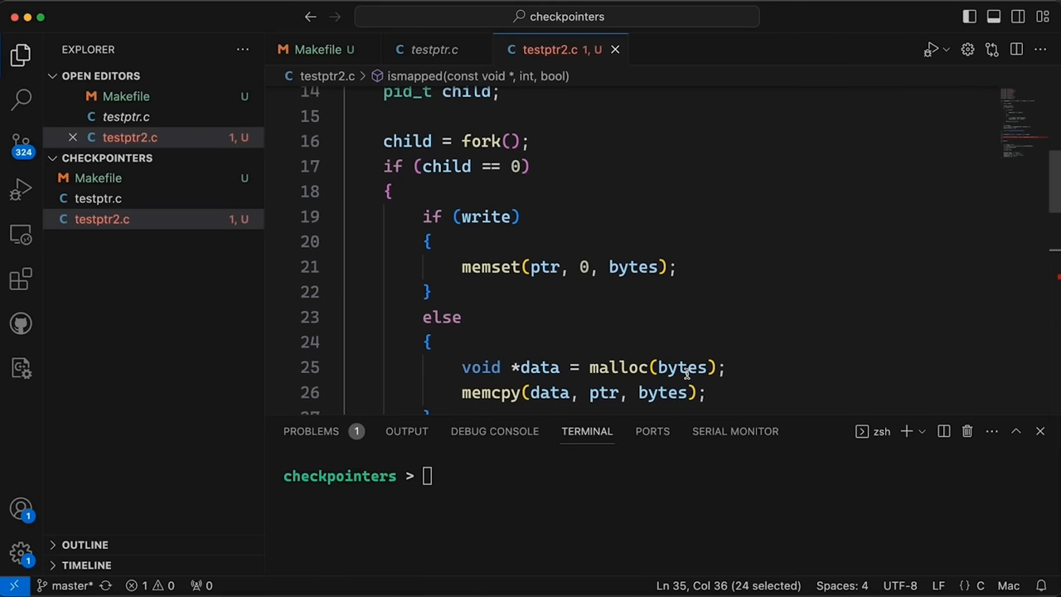
pyautogui.moveTo(678, 291)
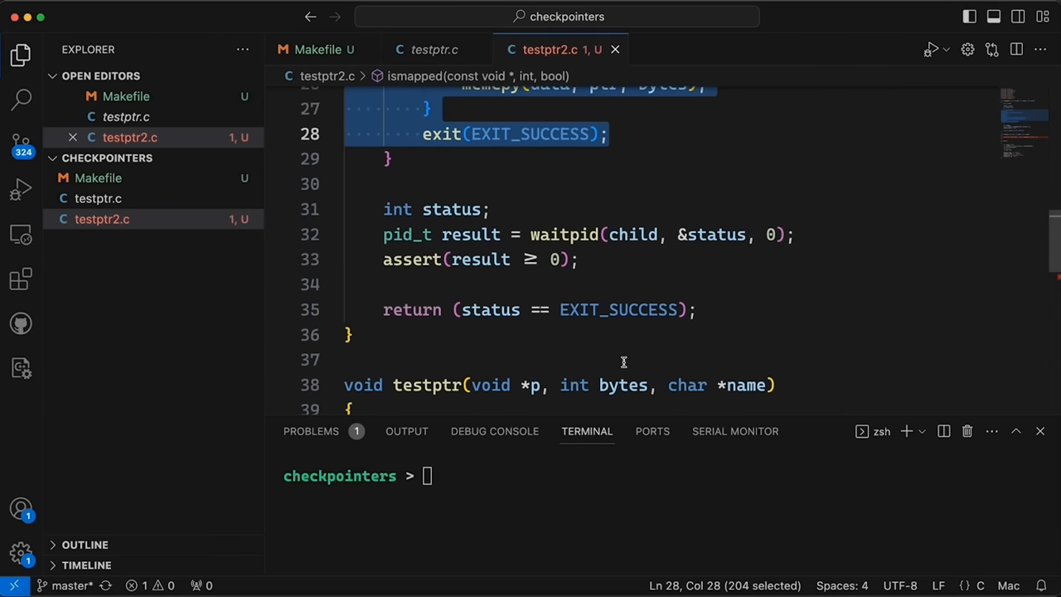
pyautogui.doubleClick(716, 236)
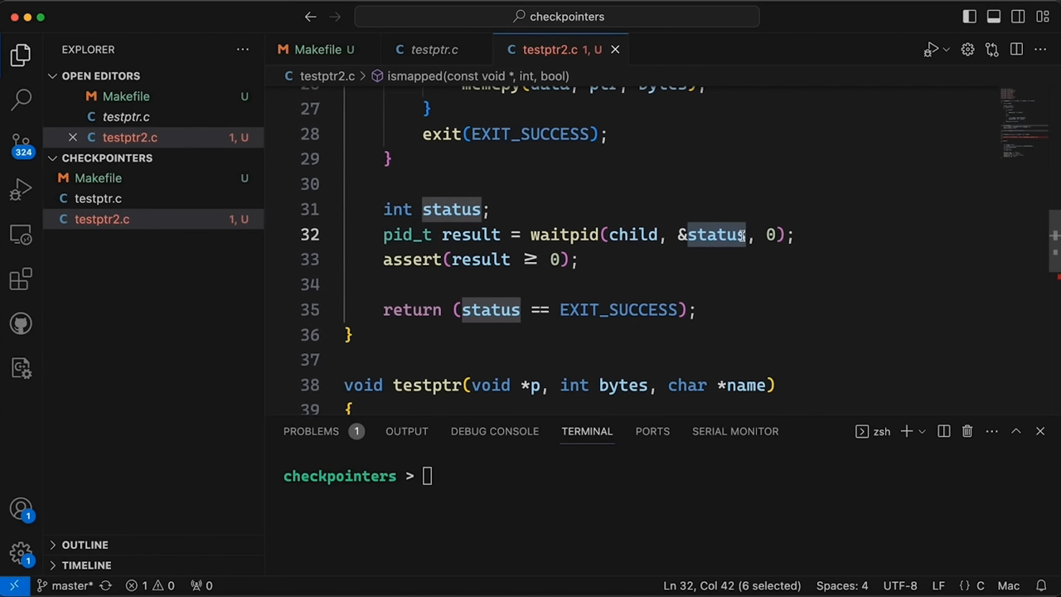
pyautogui.moveTo(348, 58)
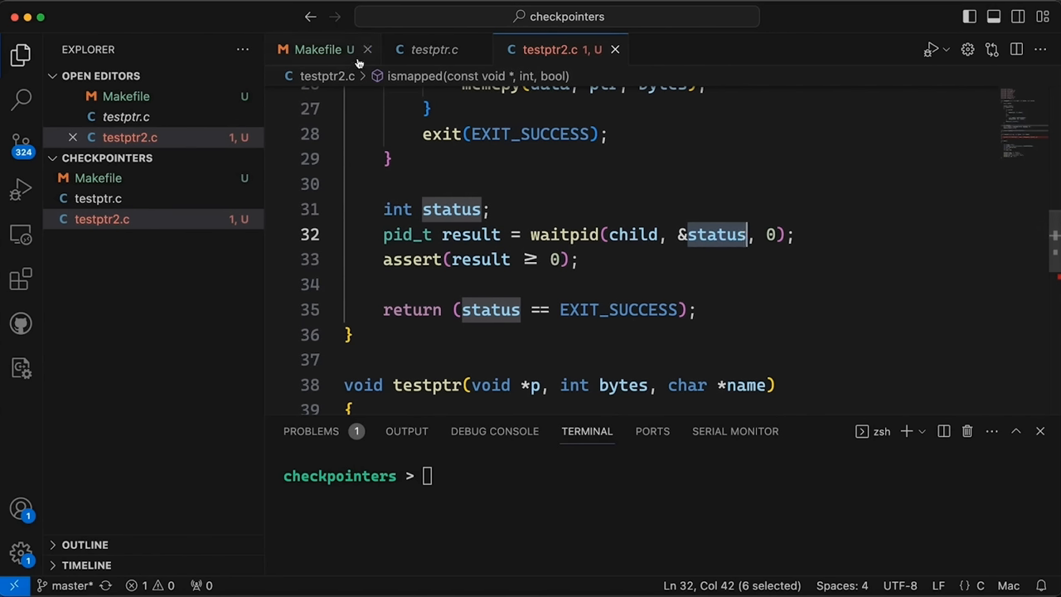
# - Add testptr2 to the Makefile's EXE targets and add an #include to testptr2.c
pyautogui.click(318, 50)
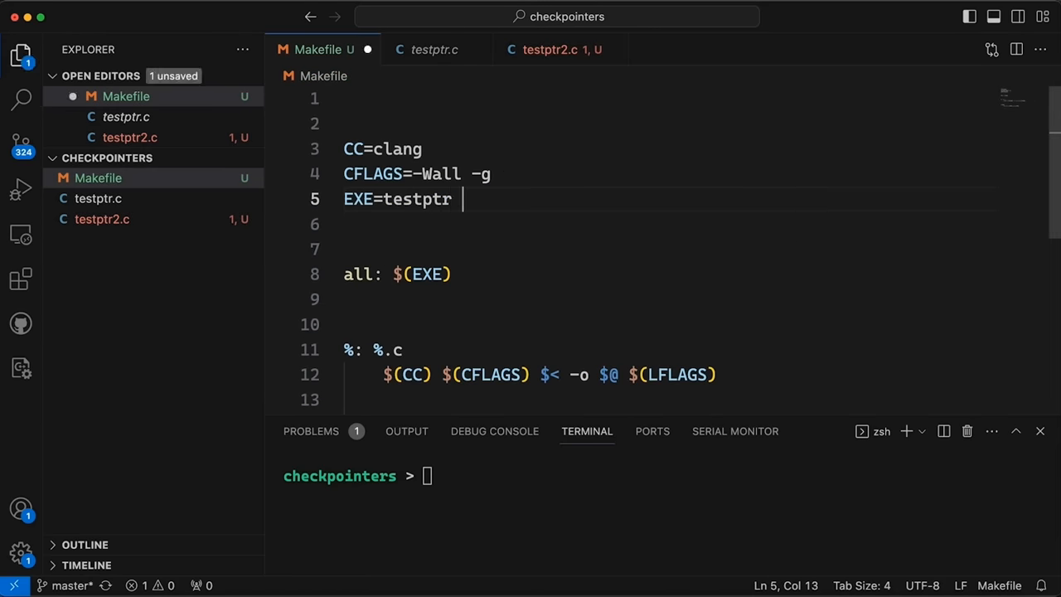
pyautogui.write('testptr2')
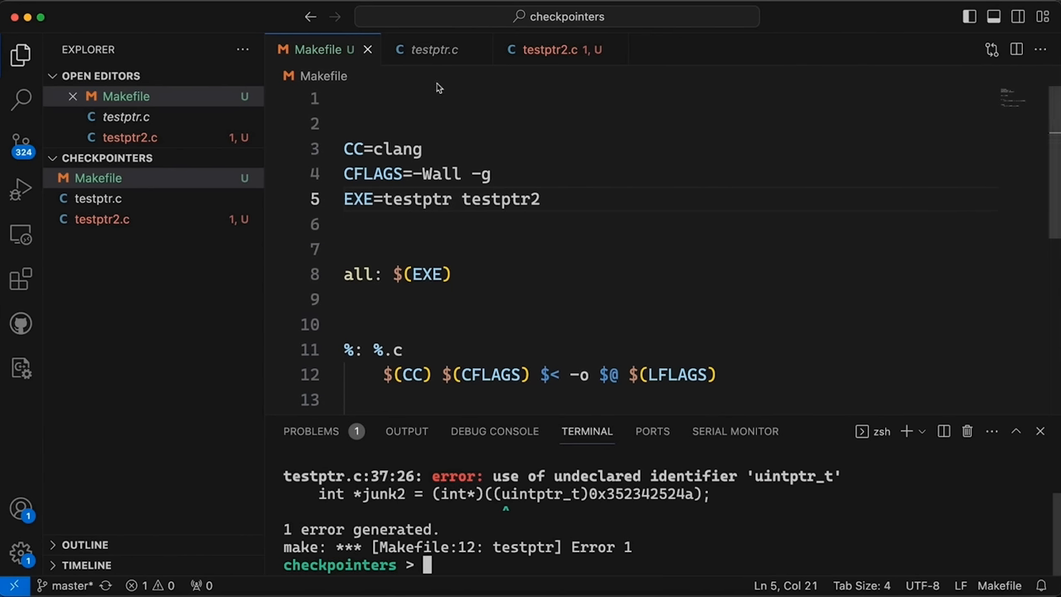
pyautogui.click(434, 50)
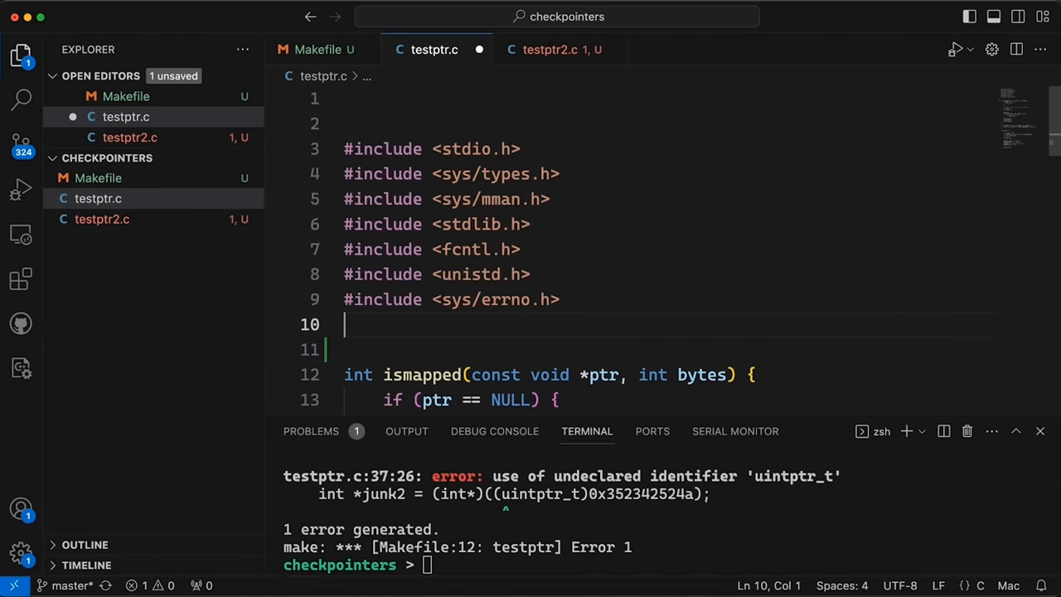
pyautogui.write('#include <stdint.h>')
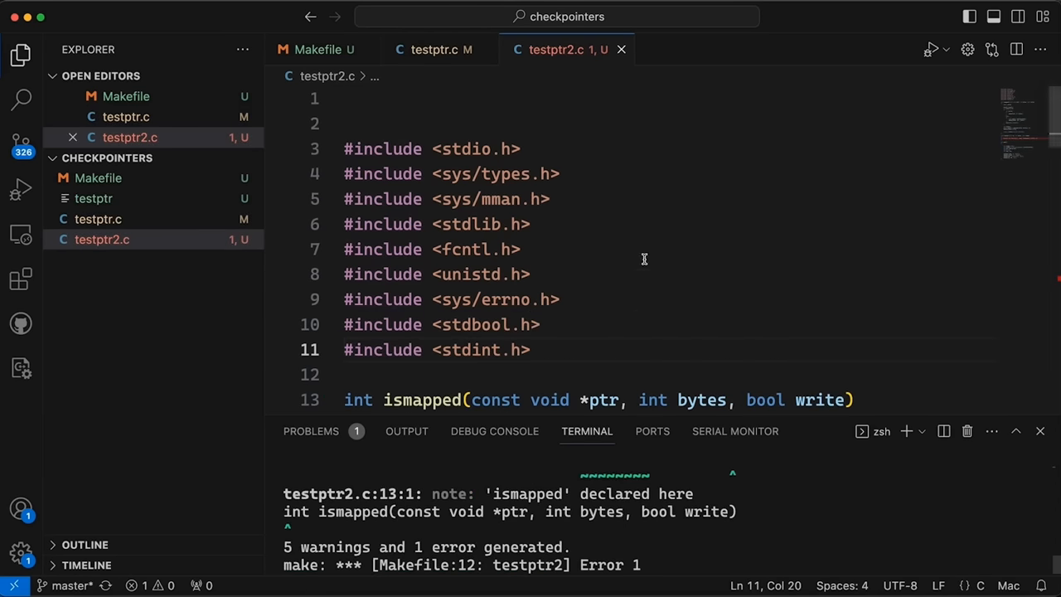
# - Pass the write argument in testptr's ismapped call, save and rebuild
pyautogui.scroll(-3)
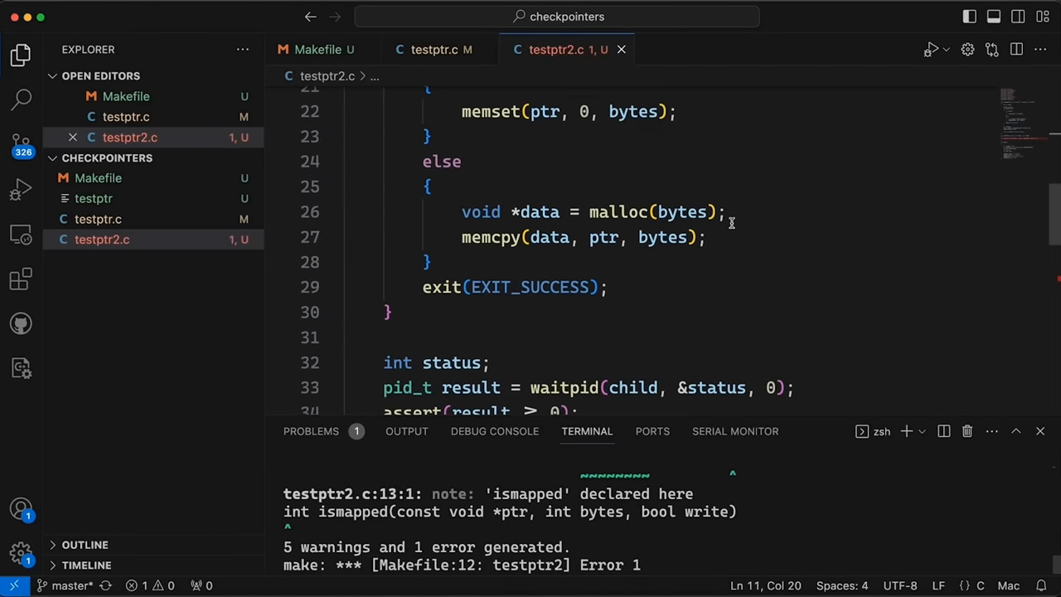
pyautogui.scroll(-3)
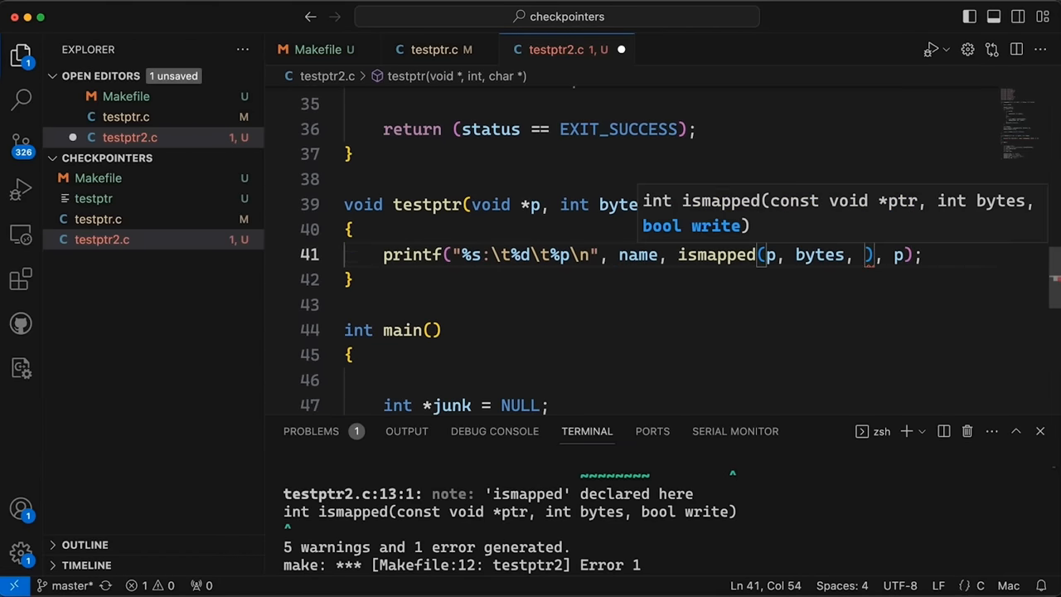
pyautogui.write('write')
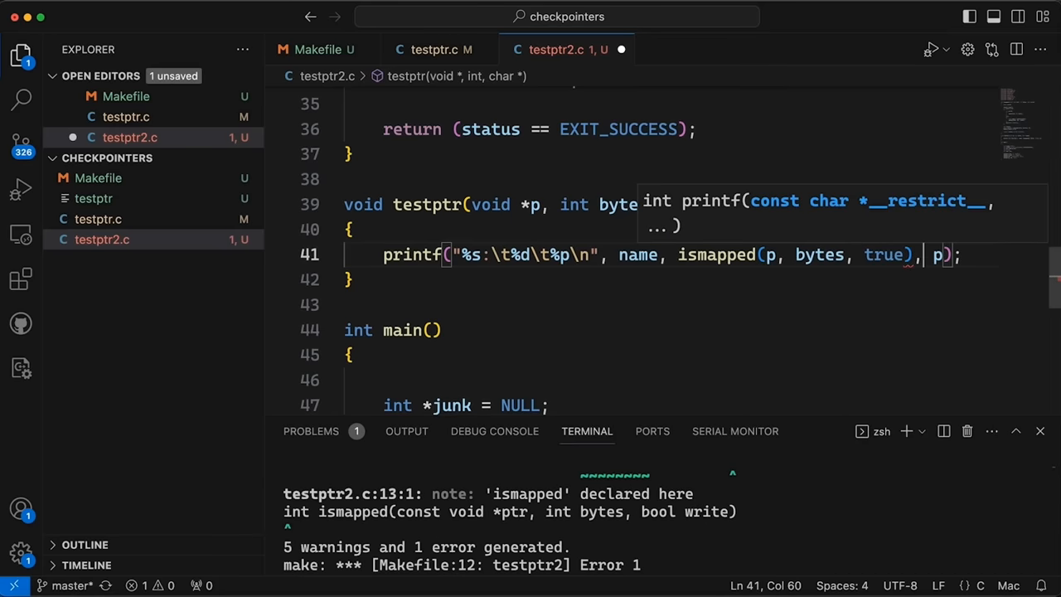
pyautogui.press('cmd+s')
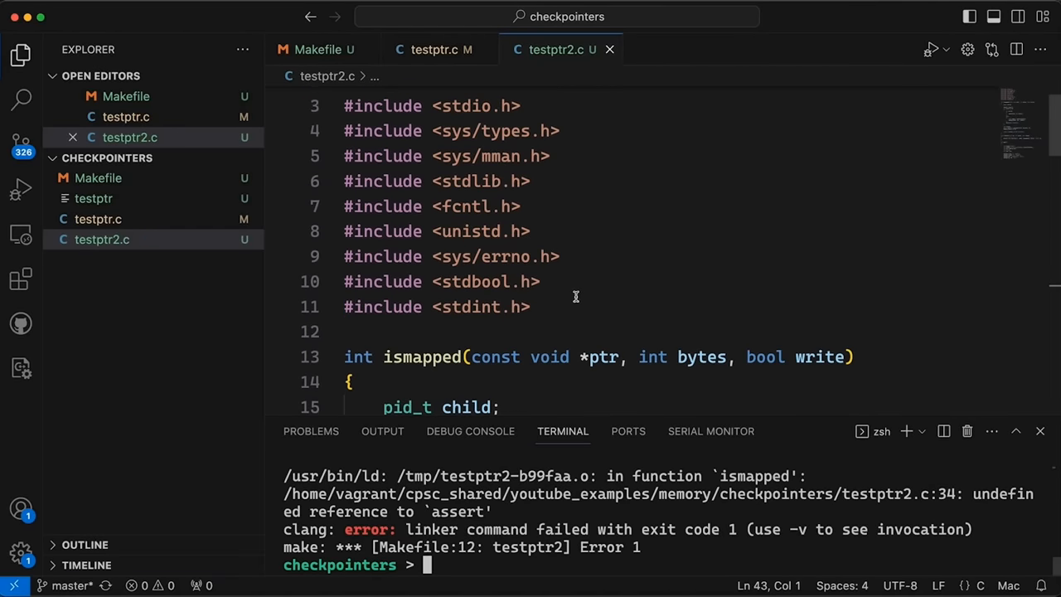
# - Add #include <assert.h> at the top of testptr2.c and review the code below
pyautogui.write('#include <')
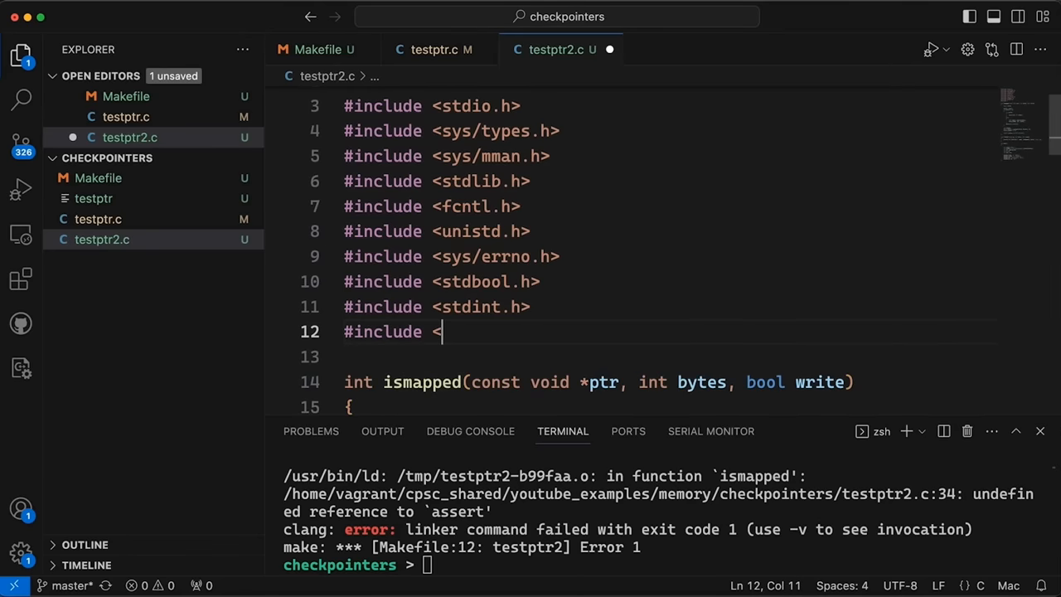
pyautogui.write('assert.h>')
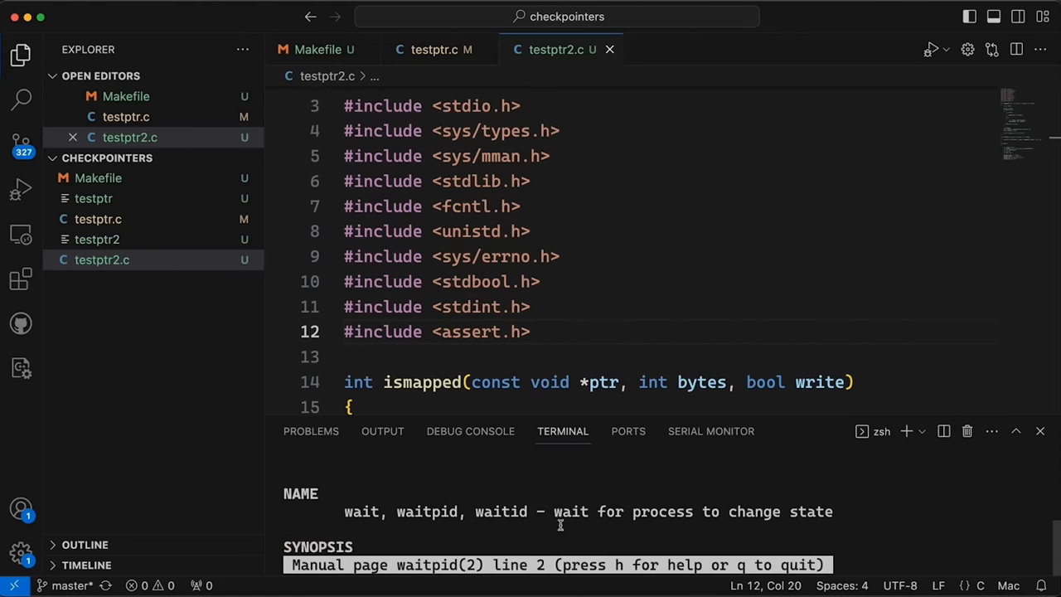
pyautogui.scroll(-3)
pyautogui.write('#include <string.h>')
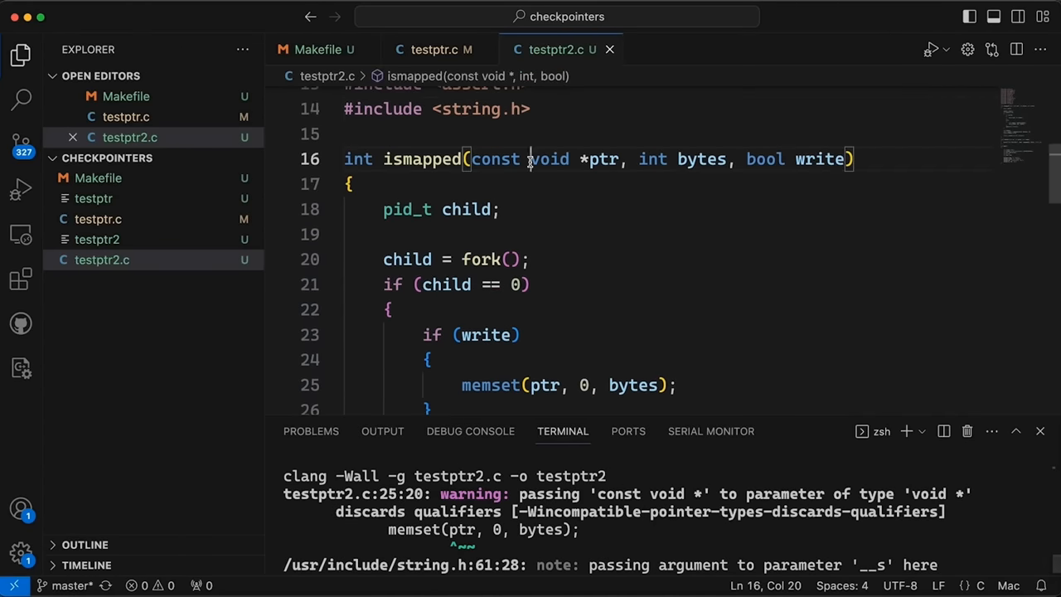
pyautogui.scroll(-3)
pyautogui.write('make')
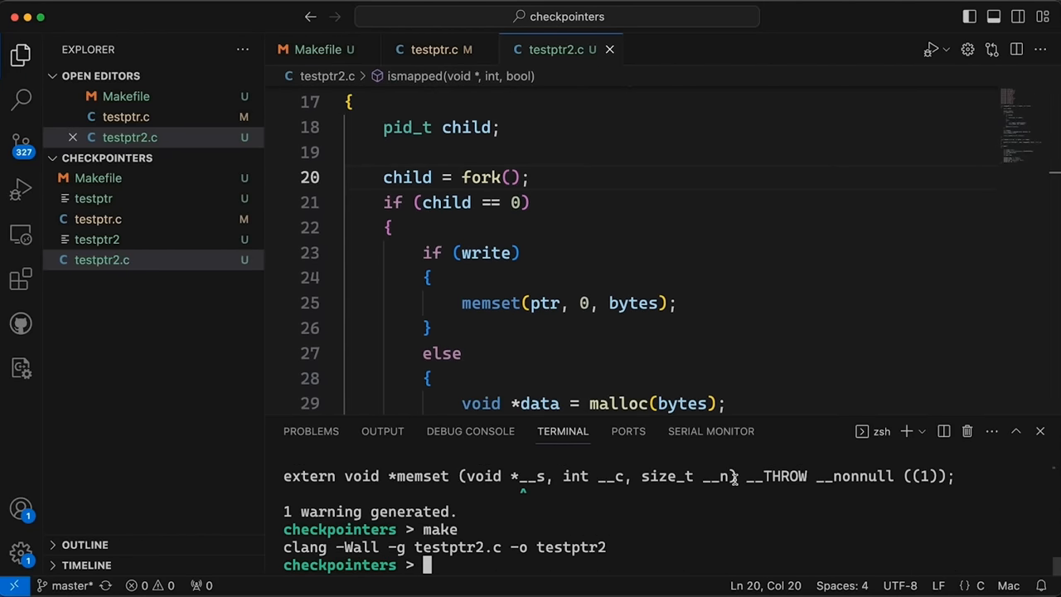
# - Run ./testptr and ./testptr2, time ./testptr, then view testptr.c for comparison
pyautogui.write('./testptr')
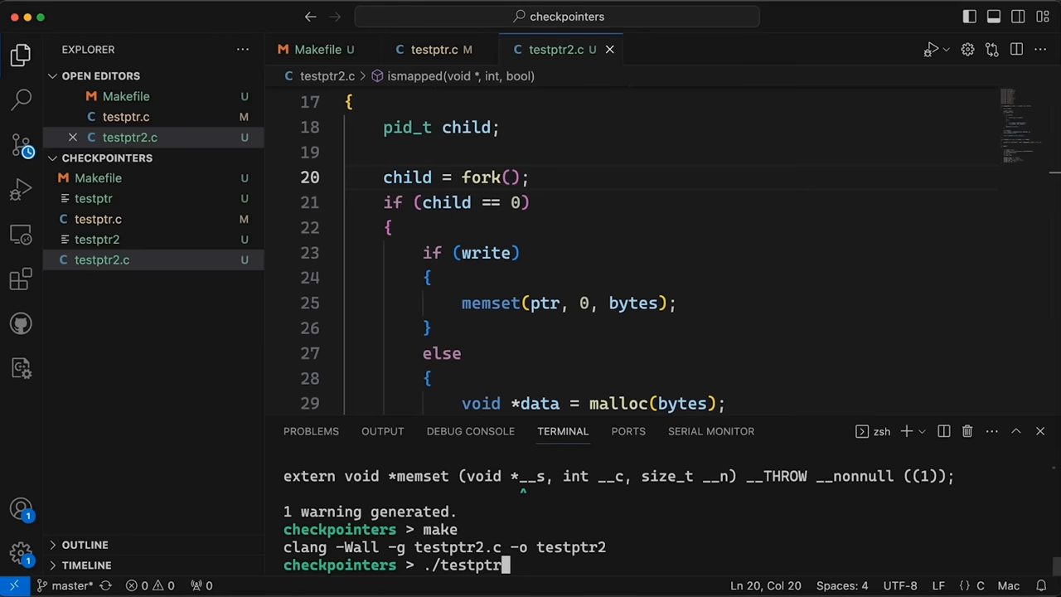
pyautogui.press('enter')
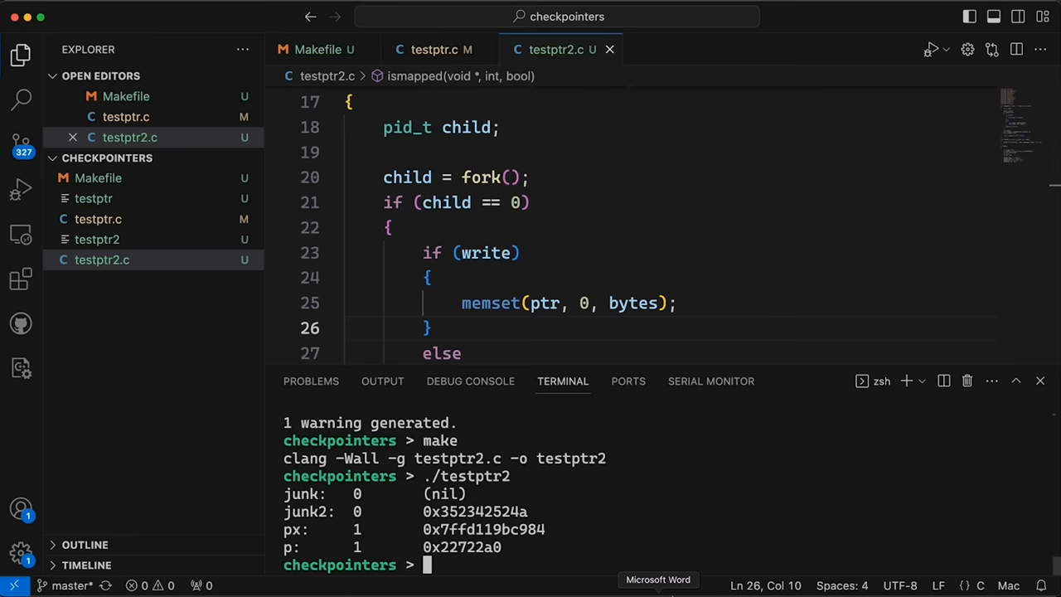
pyautogui.write('./testptr2')
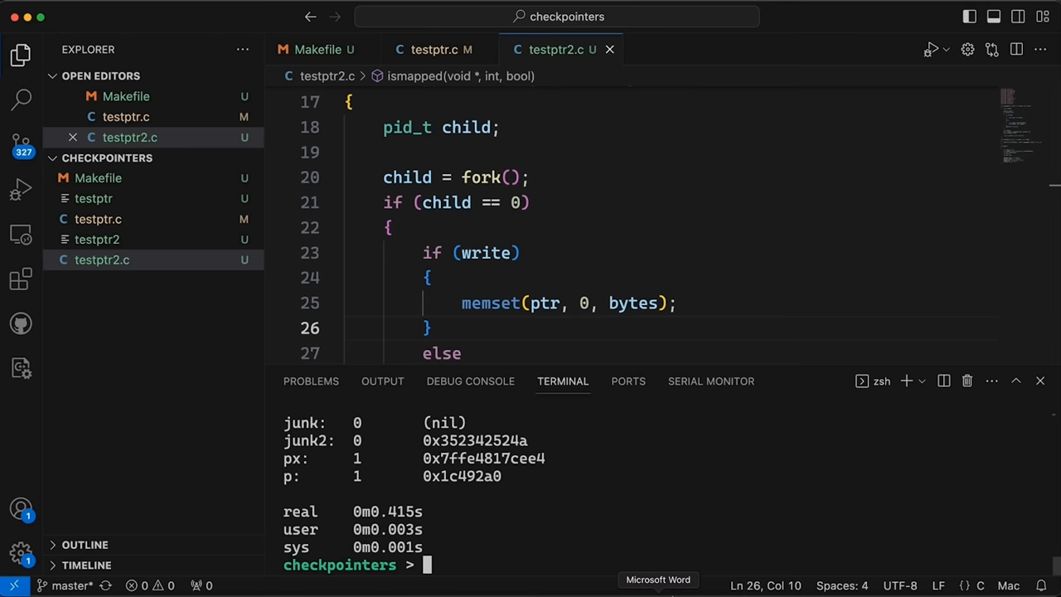
pyautogui.write('time ./testptr')
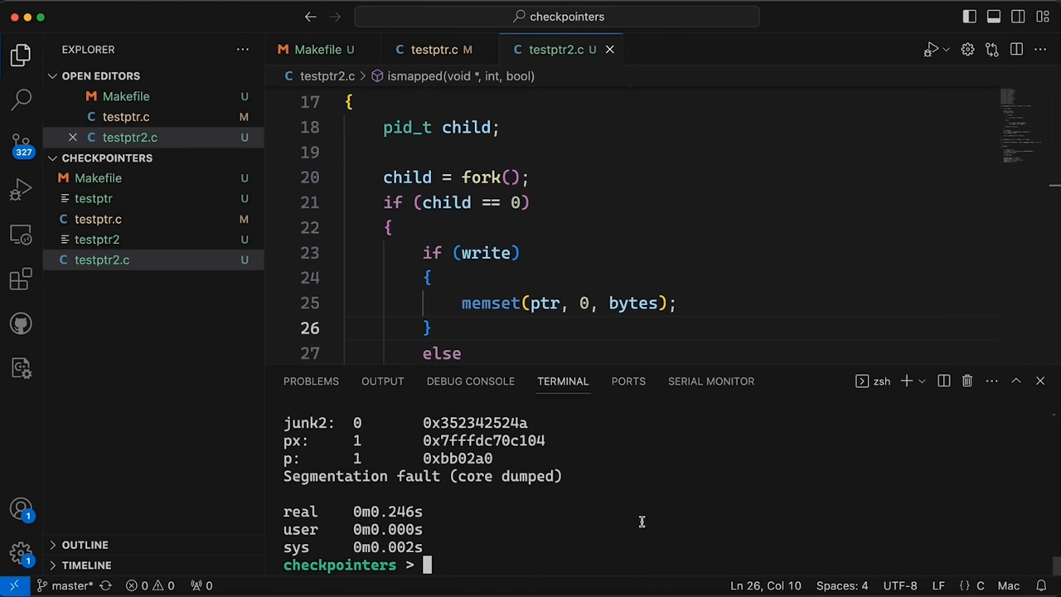
pyautogui.moveTo(541, 50)
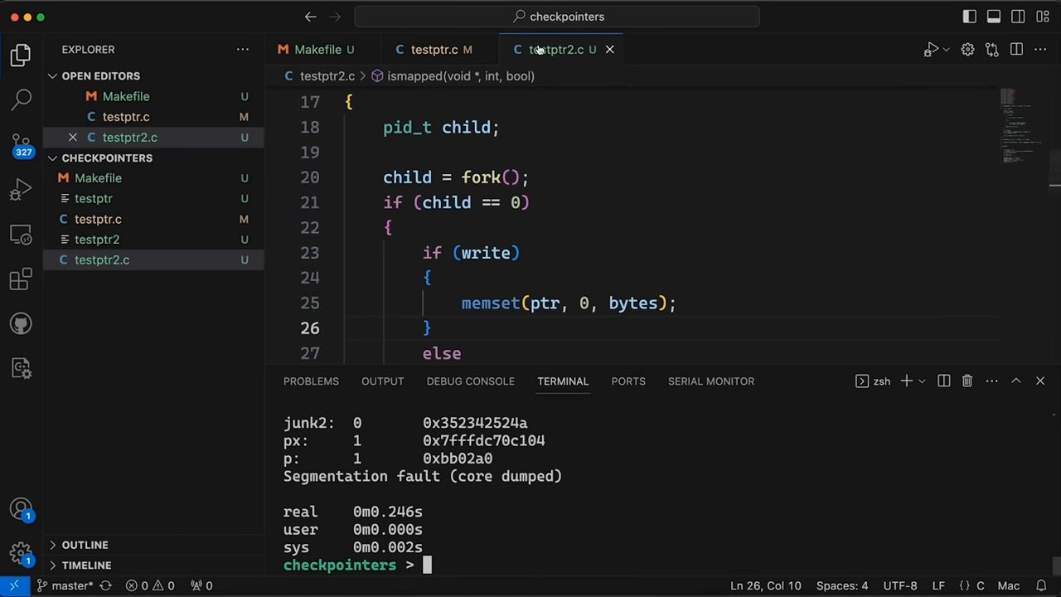
pyautogui.click(431, 50)
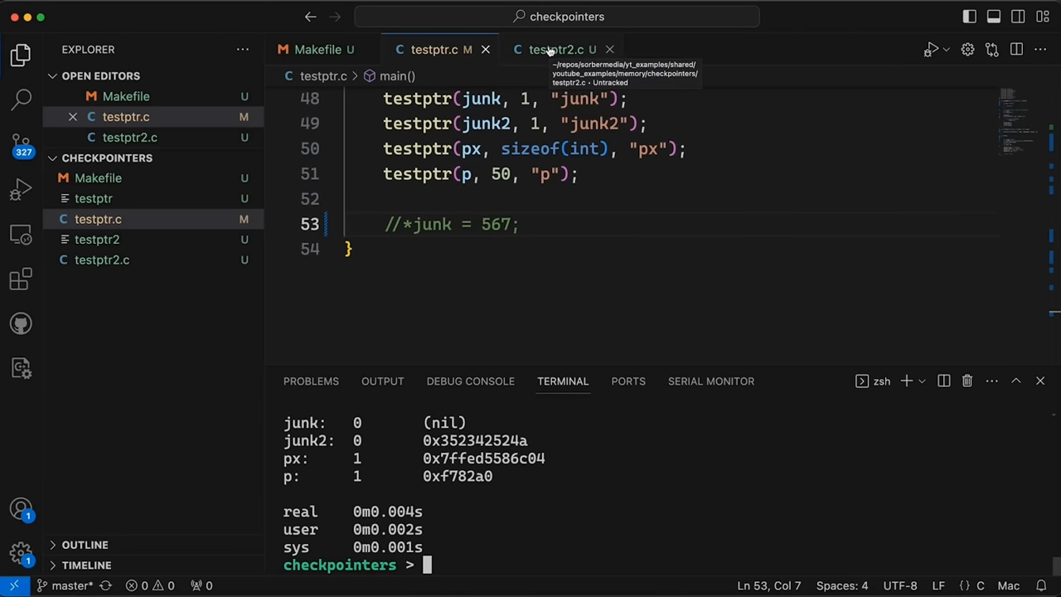
pyautogui.moveTo(497, 48)
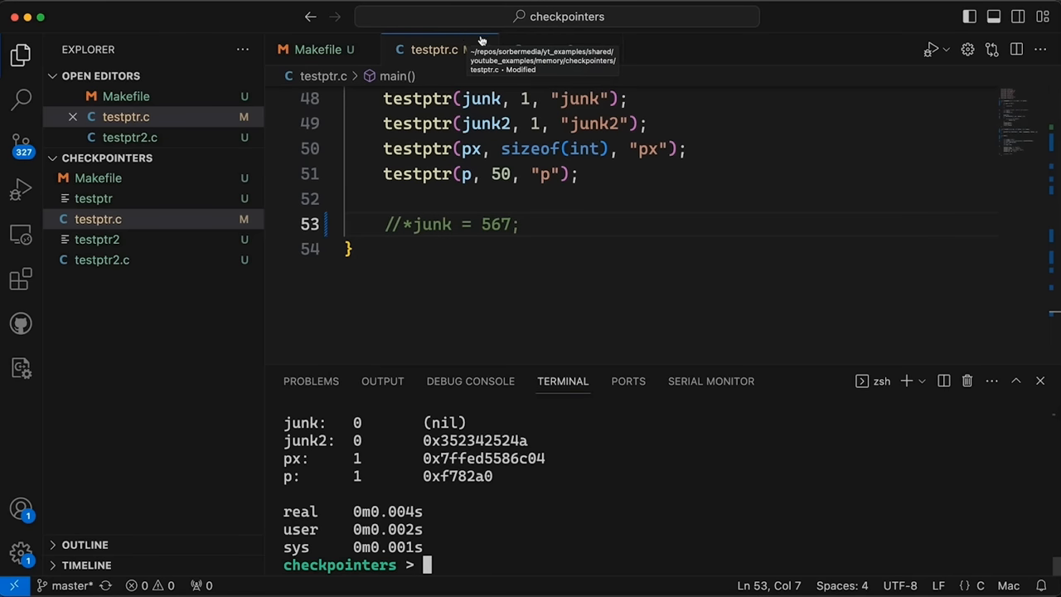
# - Return to testptr2.c and scroll to ismapped's memset write and malloc copy branches
pyautogui.click(431, 50)
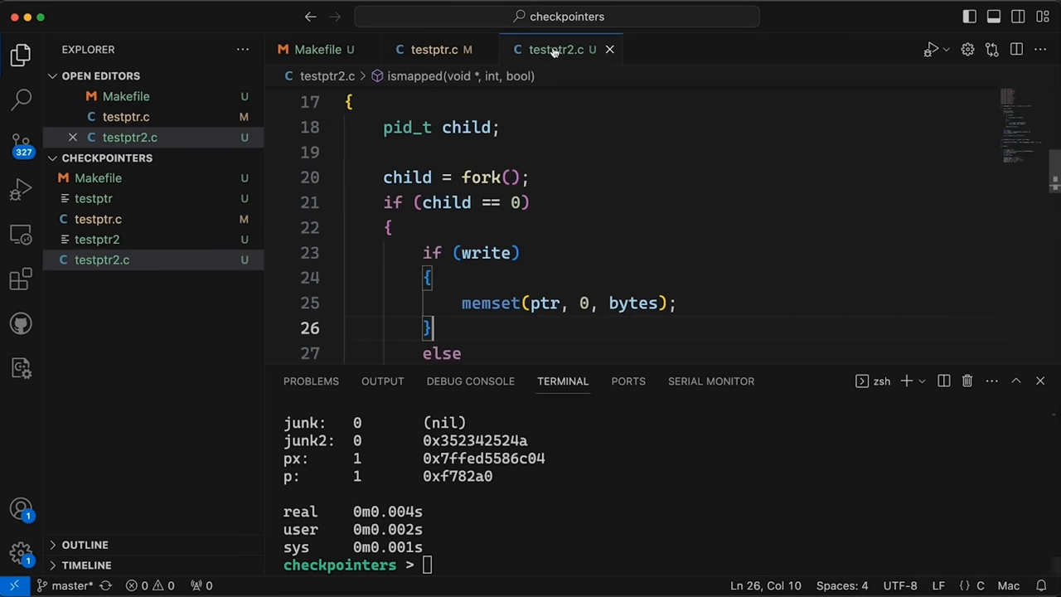
pyautogui.scroll(-3)
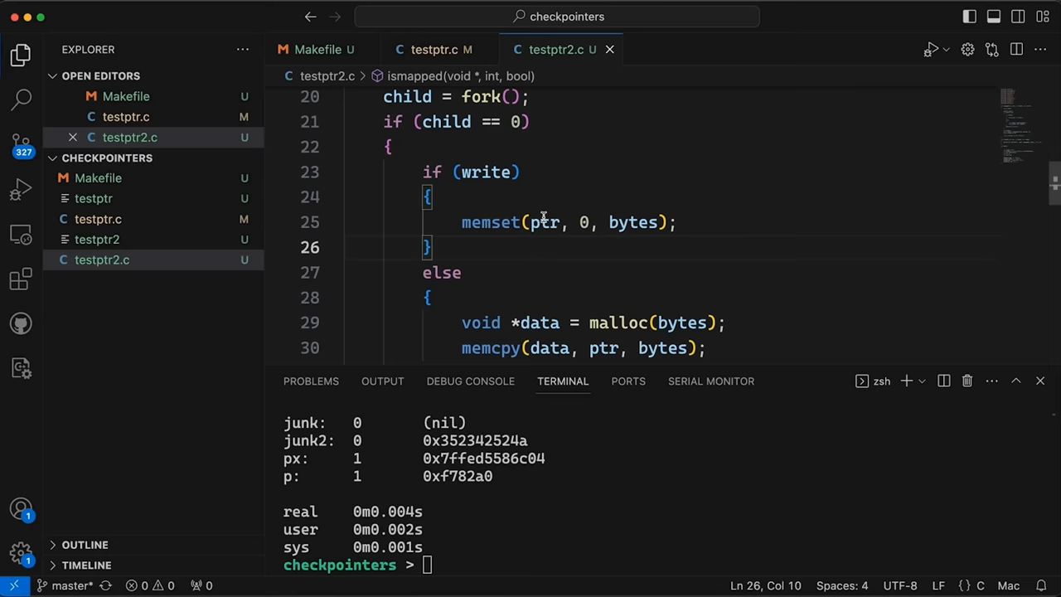
pyautogui.scroll(-3)
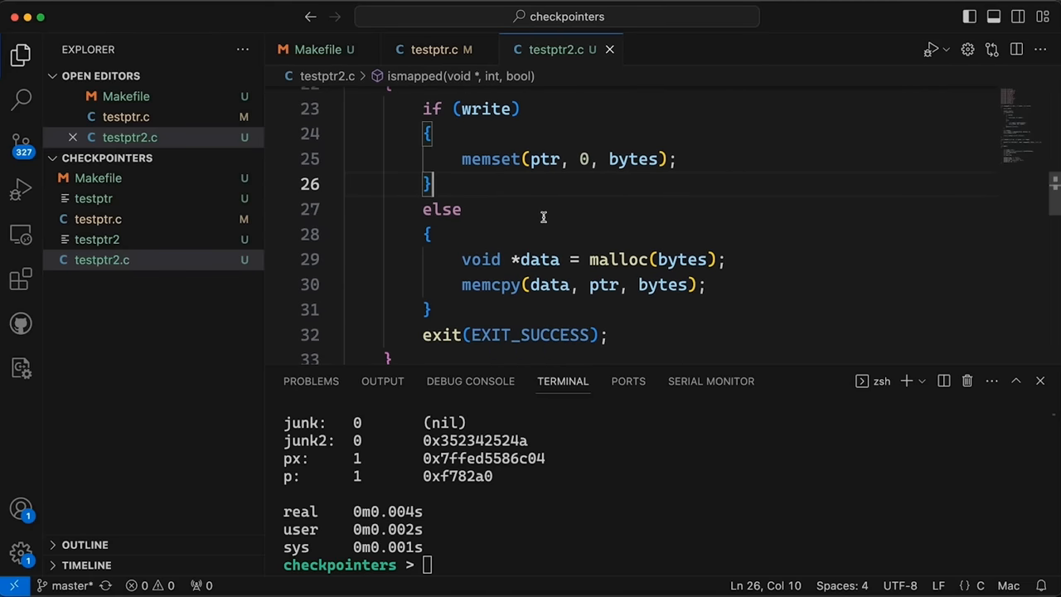
pyautogui.moveTo(549, 259)
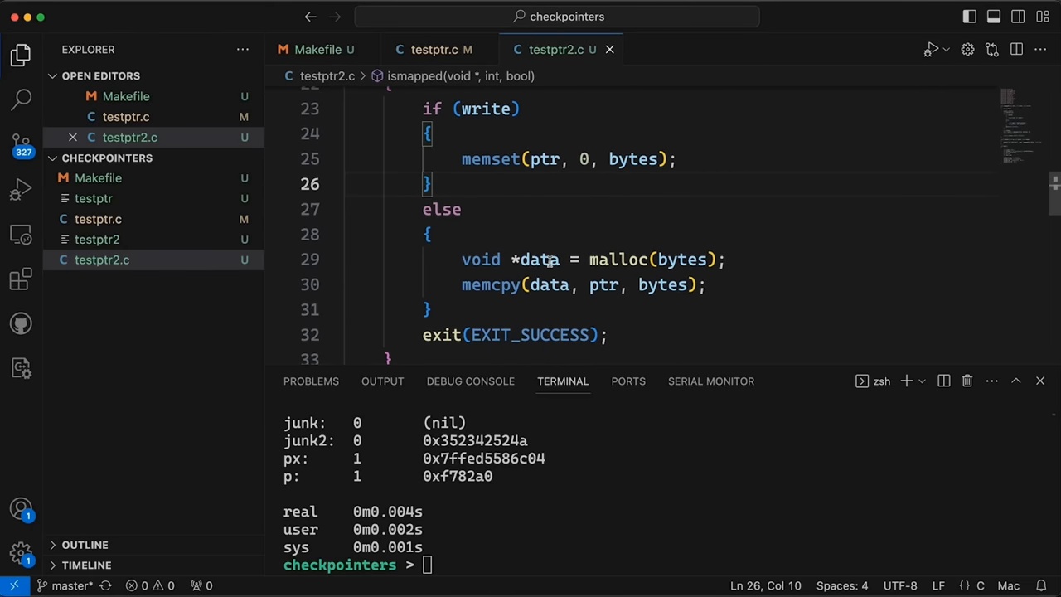
pyautogui.moveTo(489, 159)
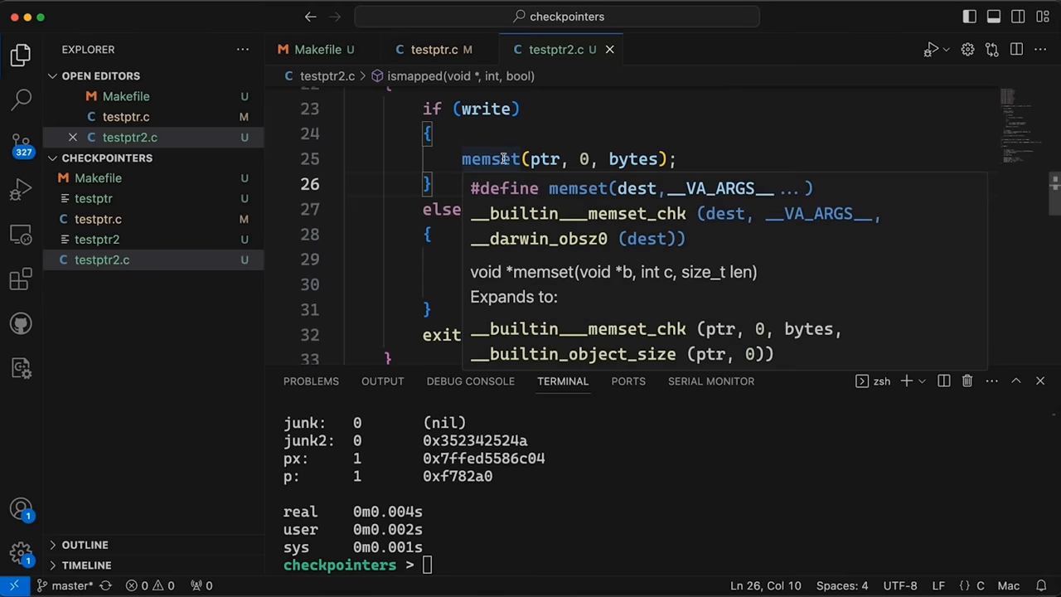